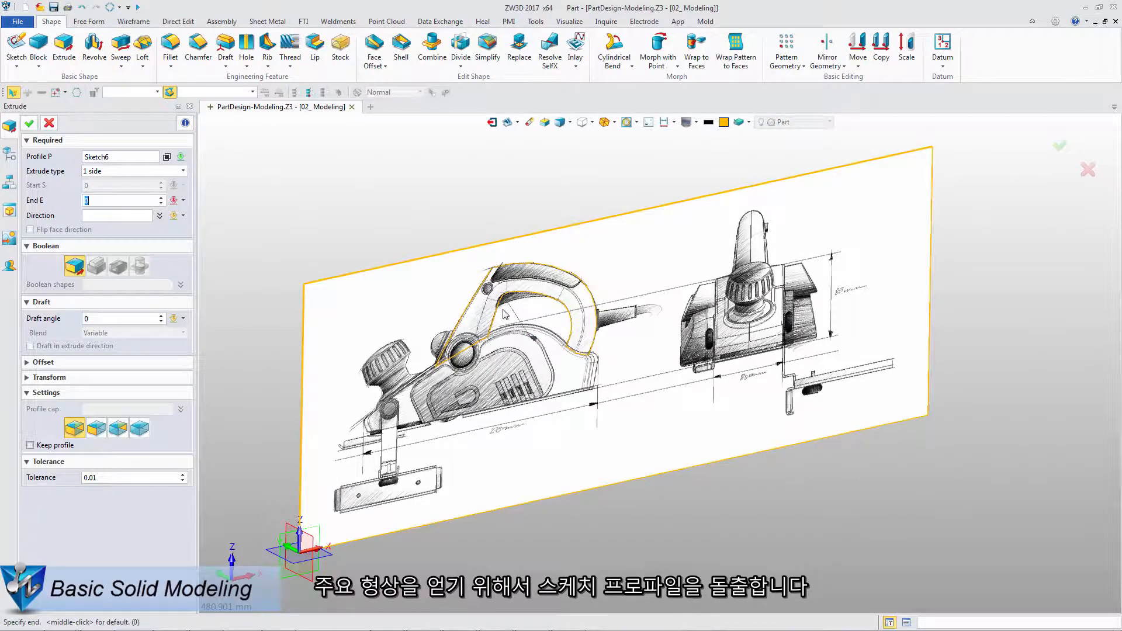
Step: Extrude Sketch6 one-sided into the solid curved handle body
click(29, 122)
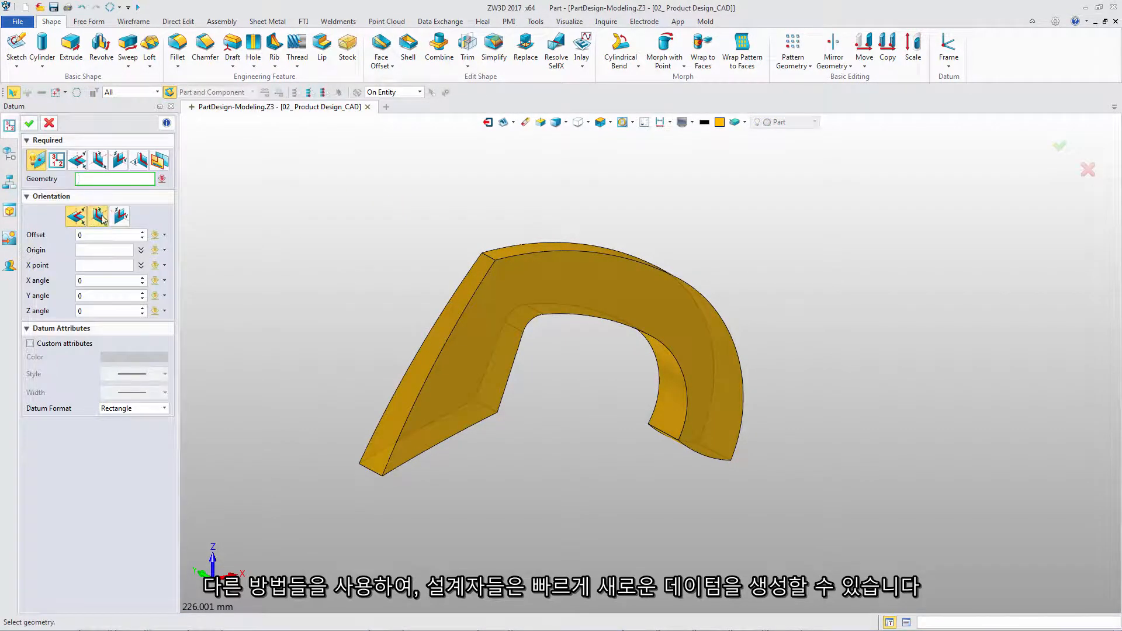
Step: Sketch a 3-point arc of radius 101.6 on Plane12 across the handle's top end
click(358, 464)
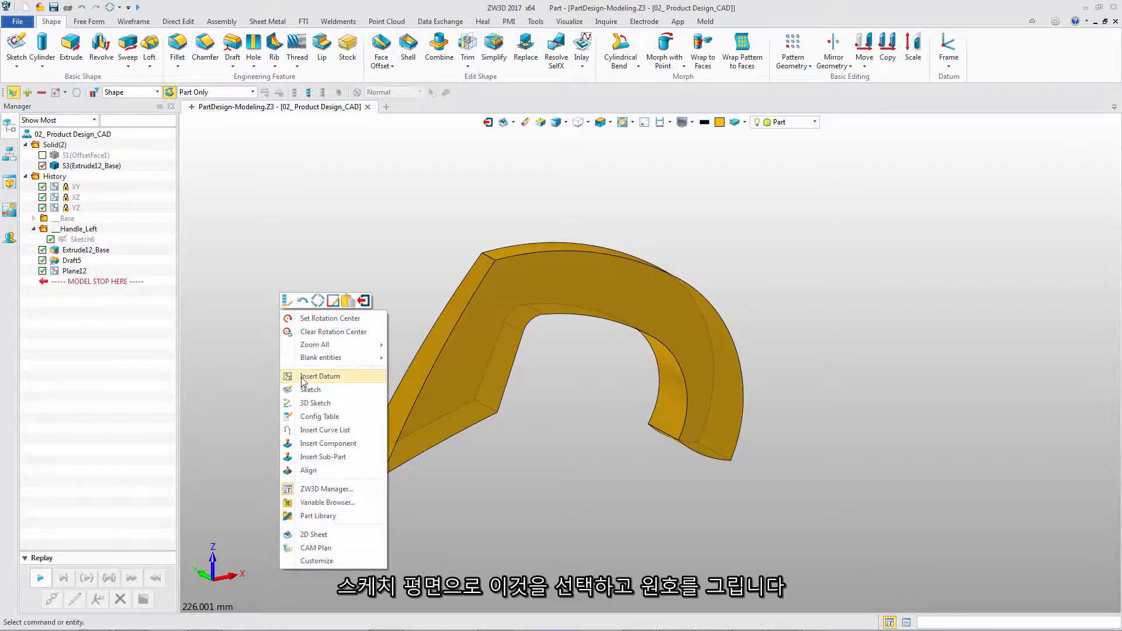
click(311, 390)
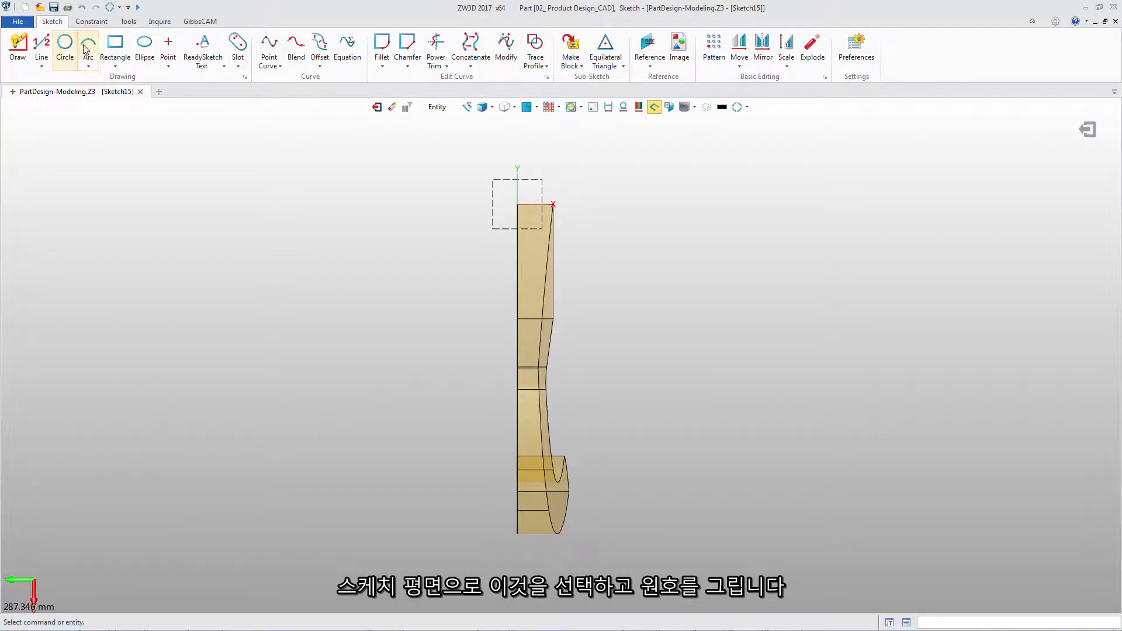
click(87, 46)
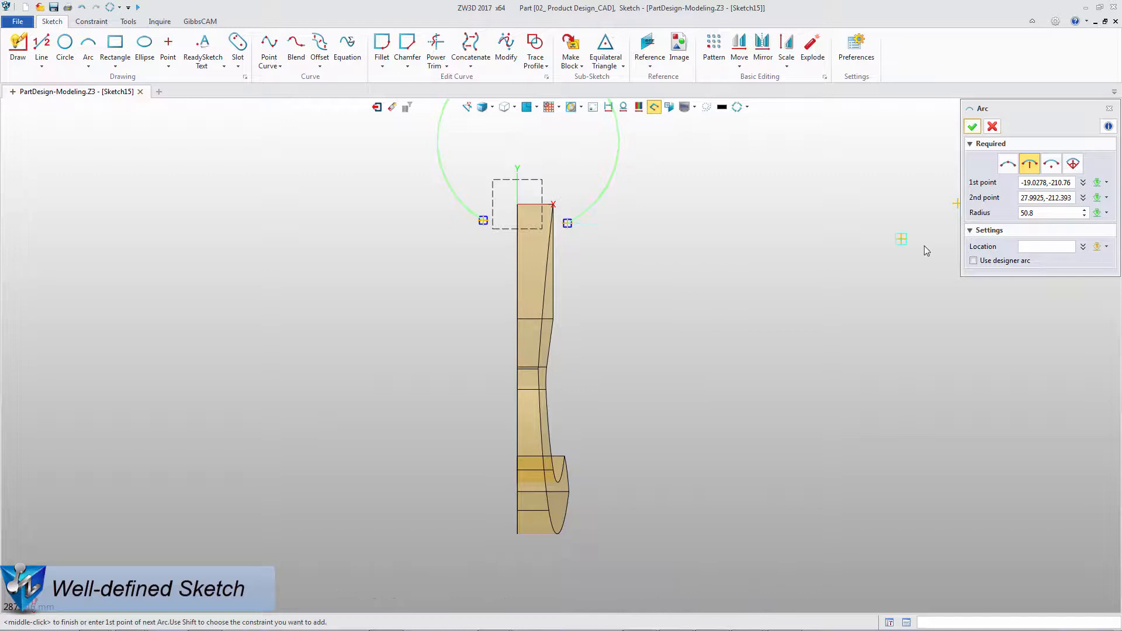
click(972, 126)
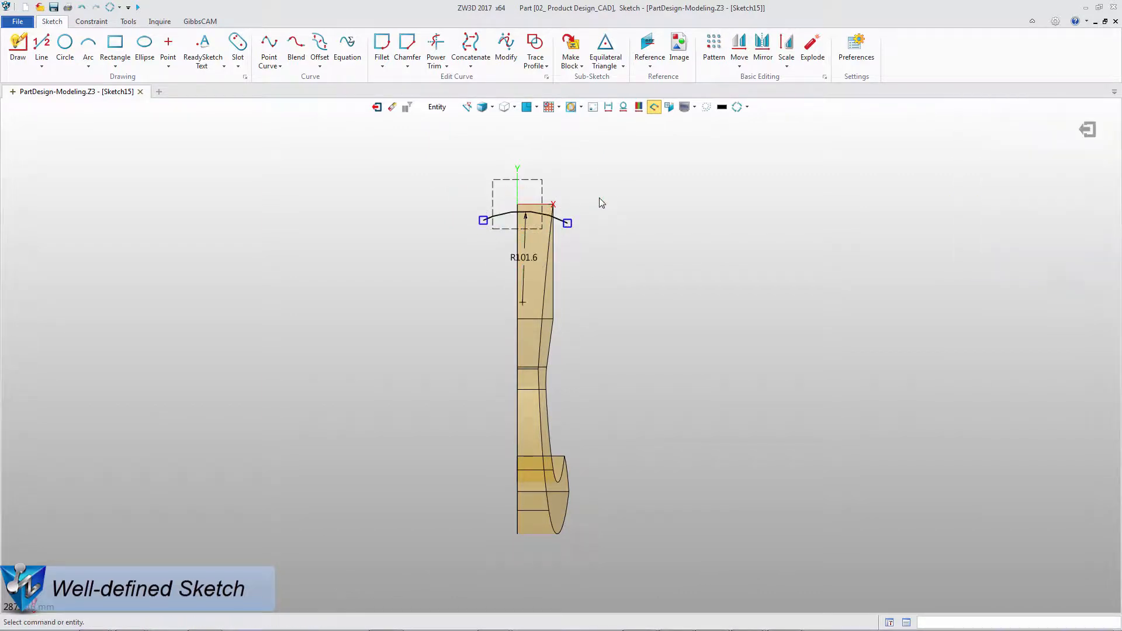
click(91, 21)
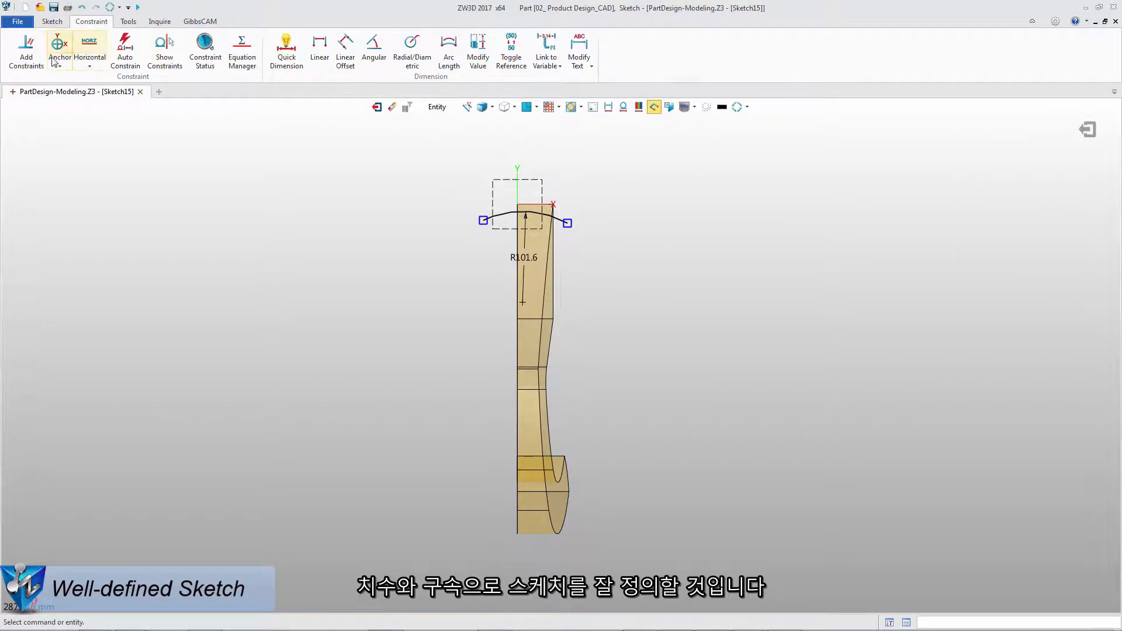
click(25, 51)
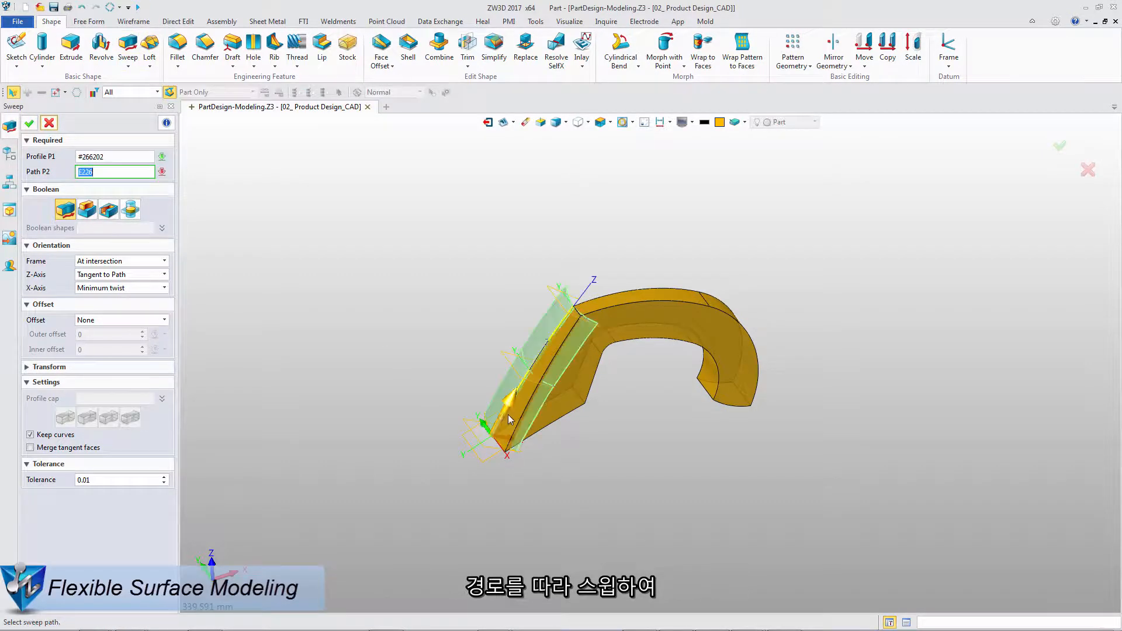
Step: Sweep along the arc, extend the face by 5, and trim the handle top with it (Trim7)
click(30, 123)
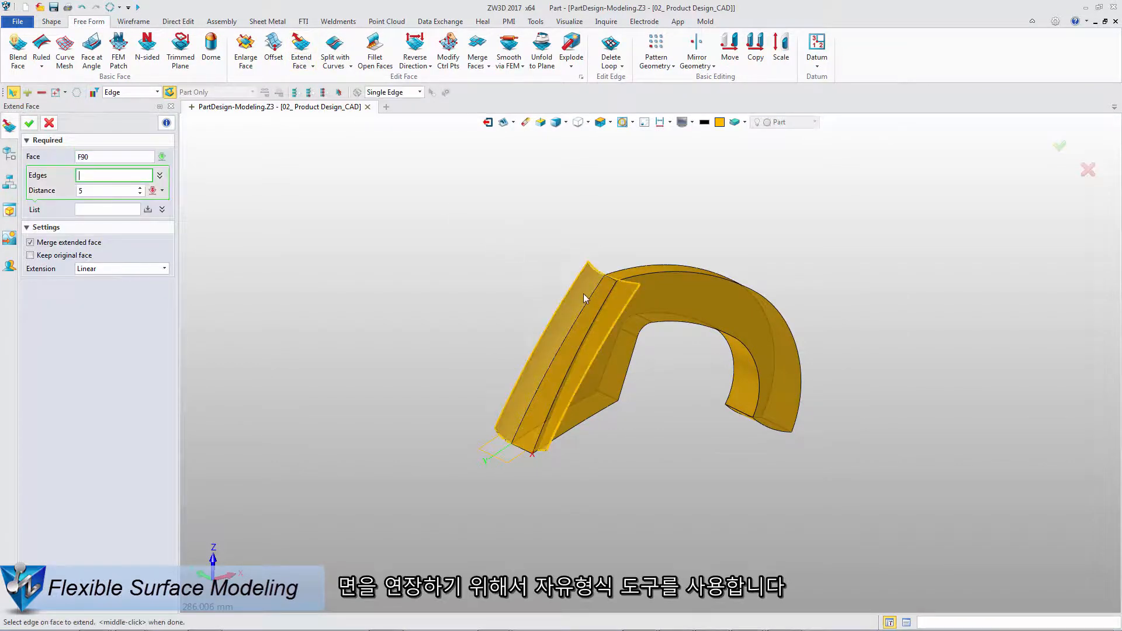
click(49, 122)
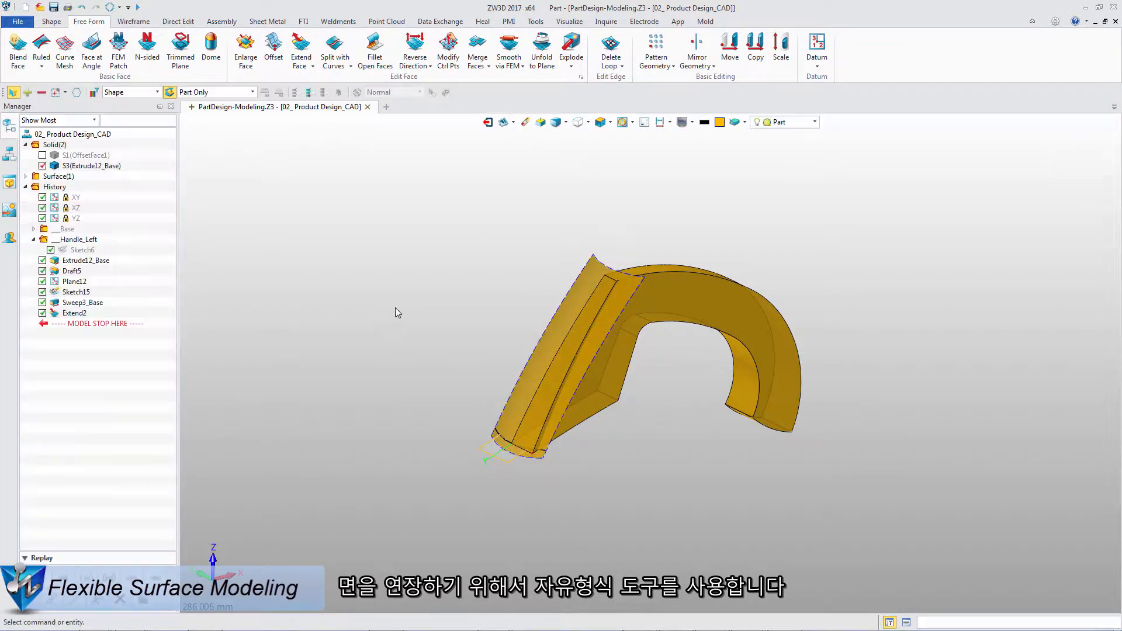
click(50, 21)
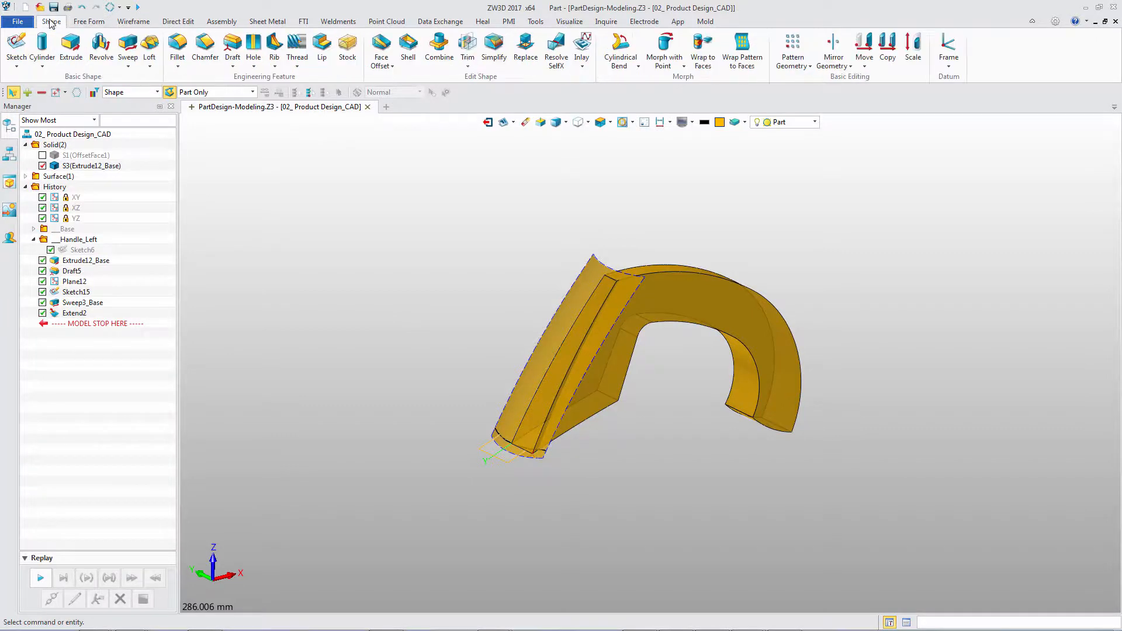
click(468, 50)
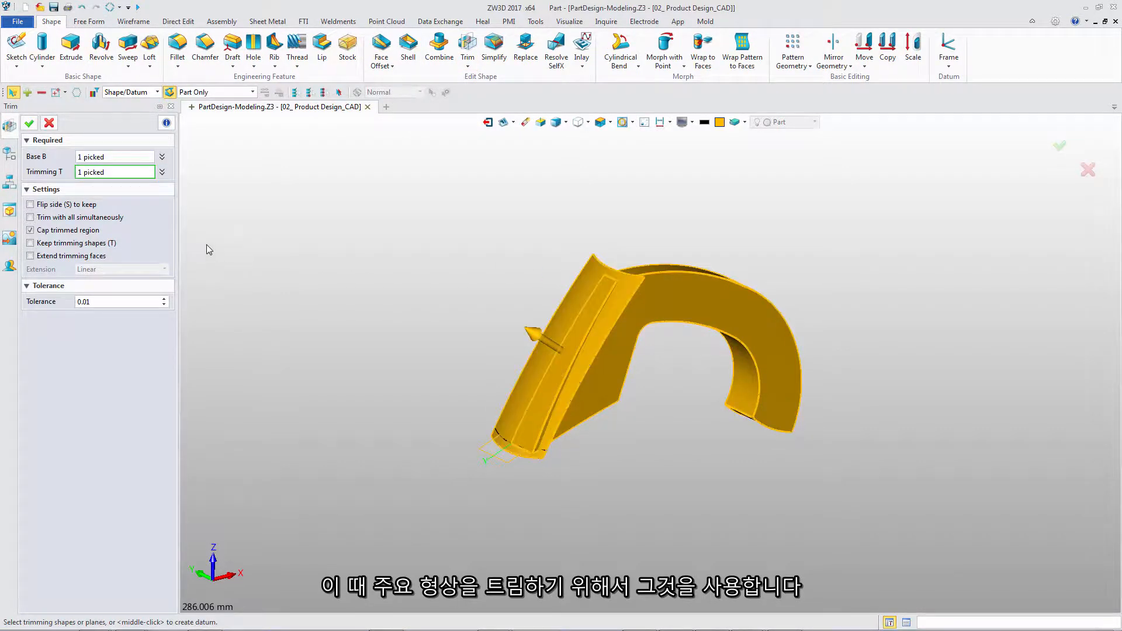
click(29, 122)
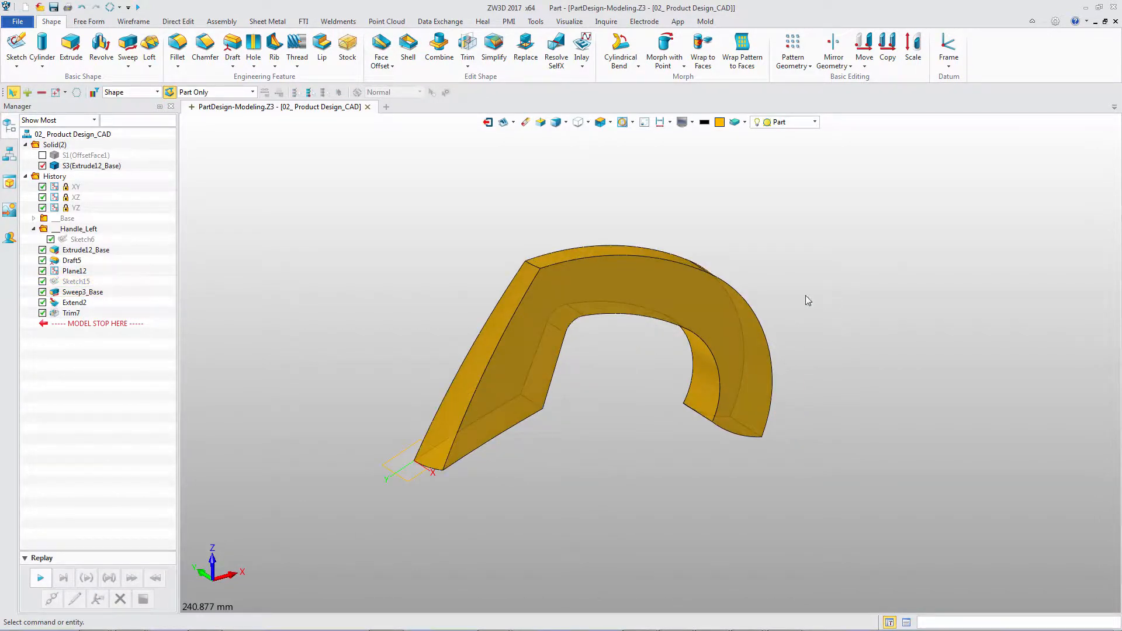
Step: Fillet six handle edges at radius 14
click(177, 47)
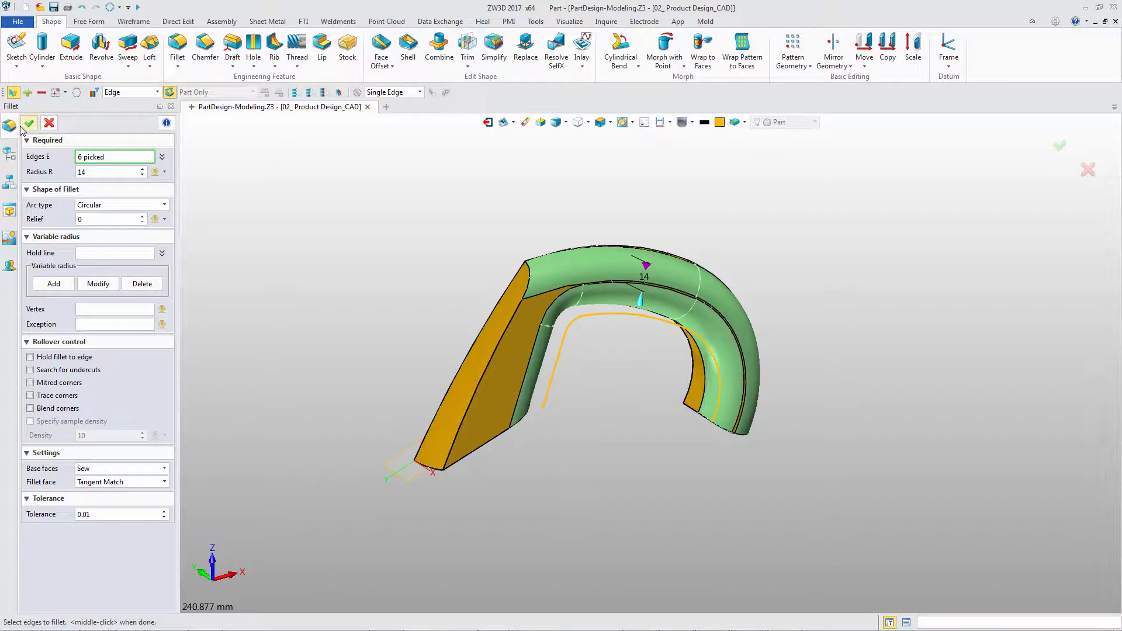
click(29, 123)
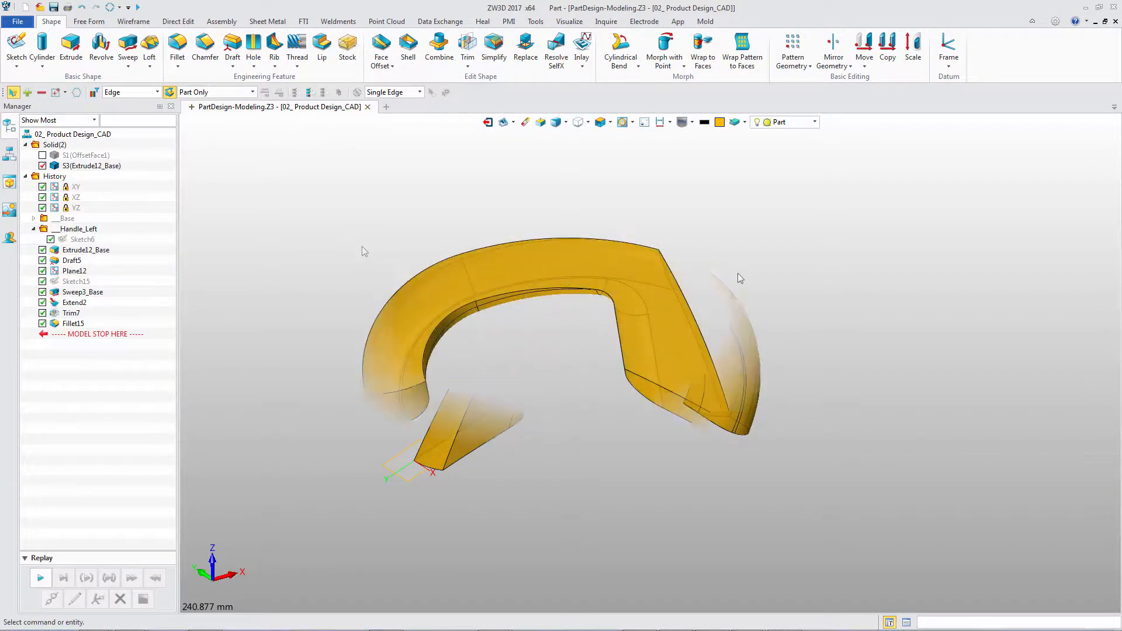
Step: Shell the handle to thickness -3 with three open end faces, then project curves onto it
click(408, 50)
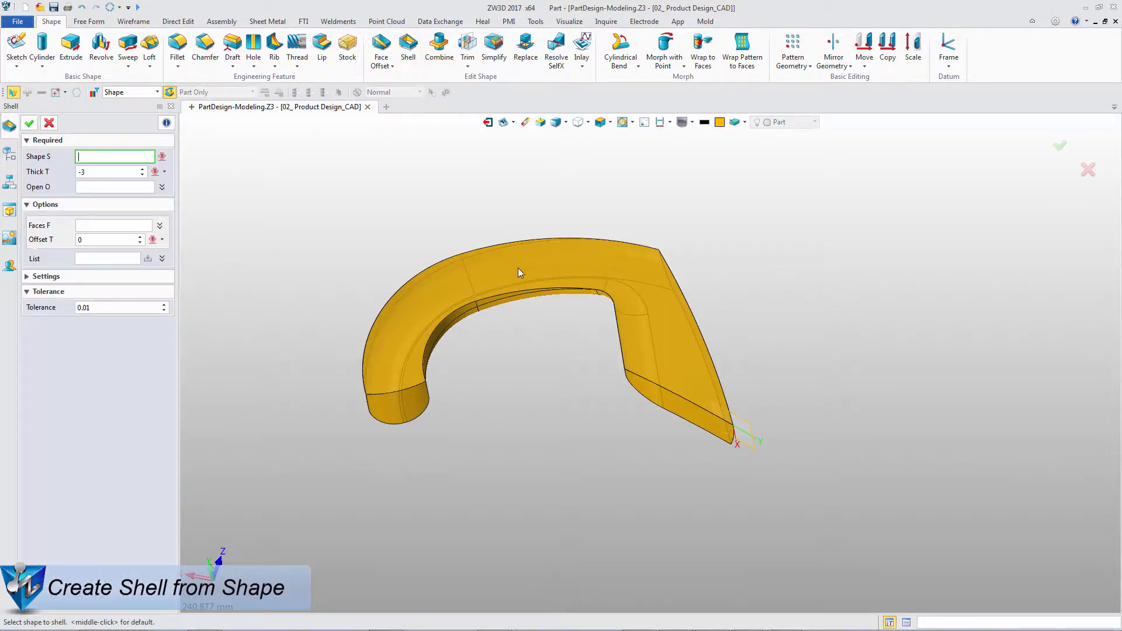
click(394, 401)
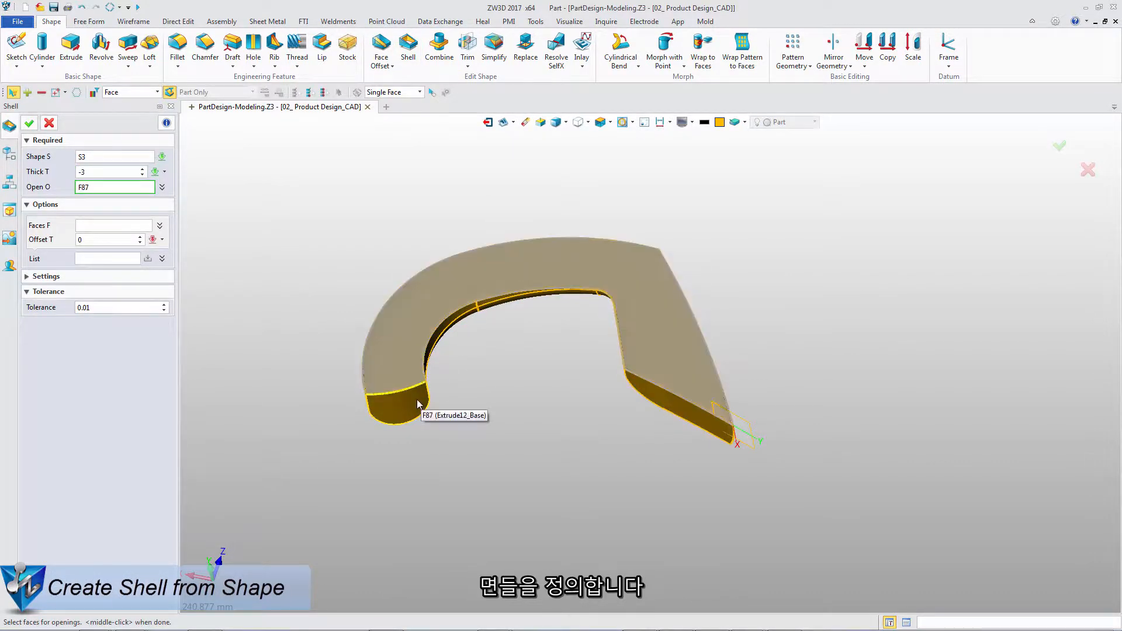
click(398, 401)
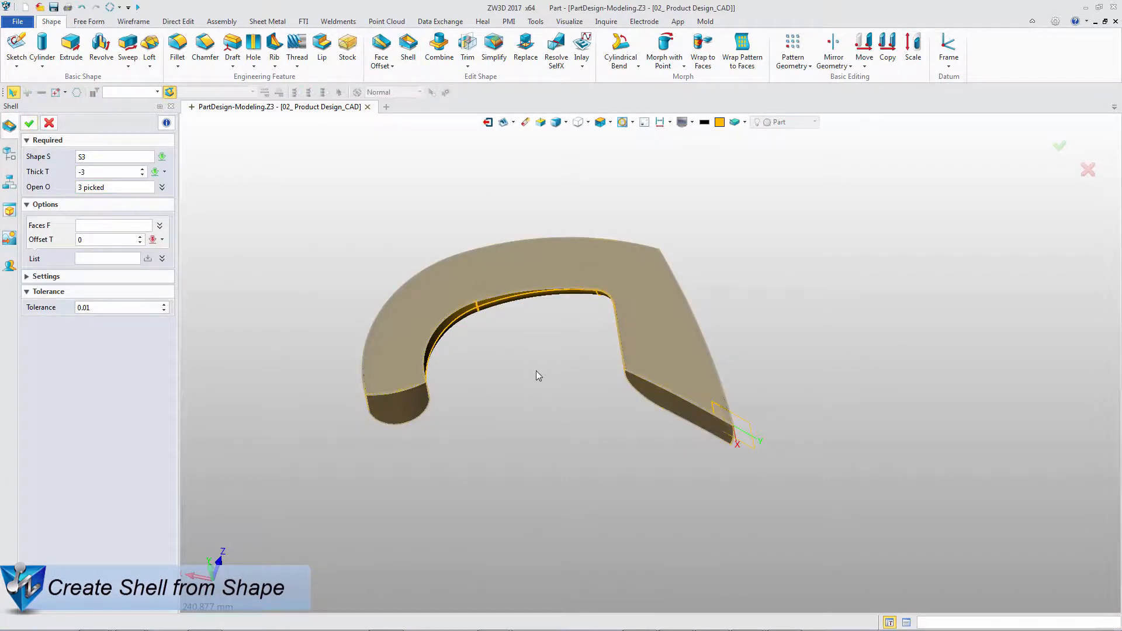
click(29, 123)
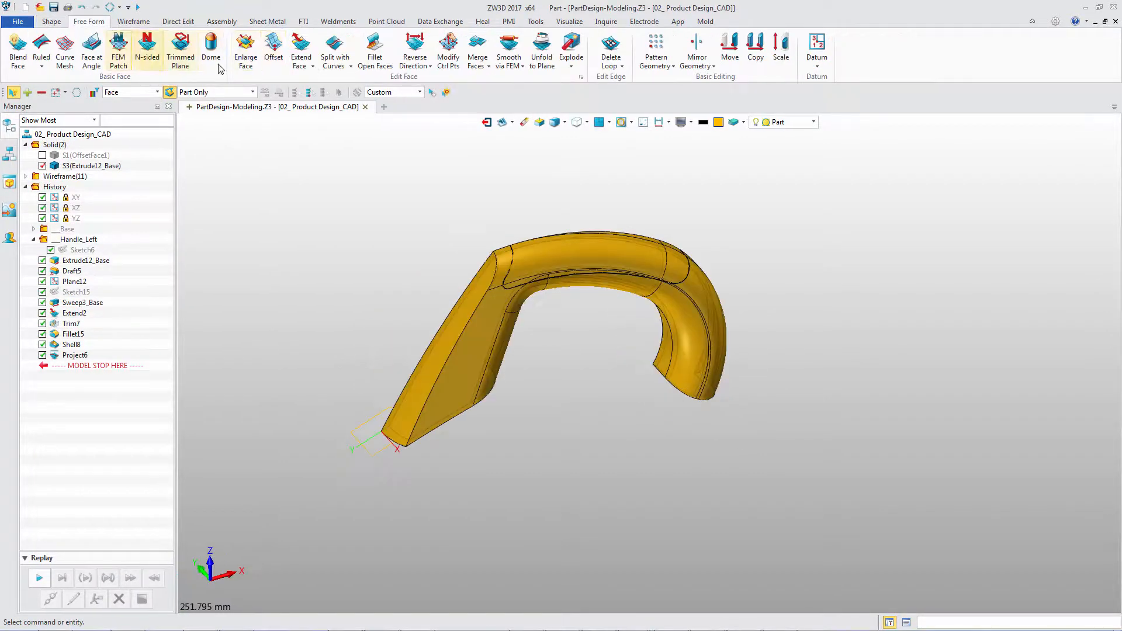
click(335, 50)
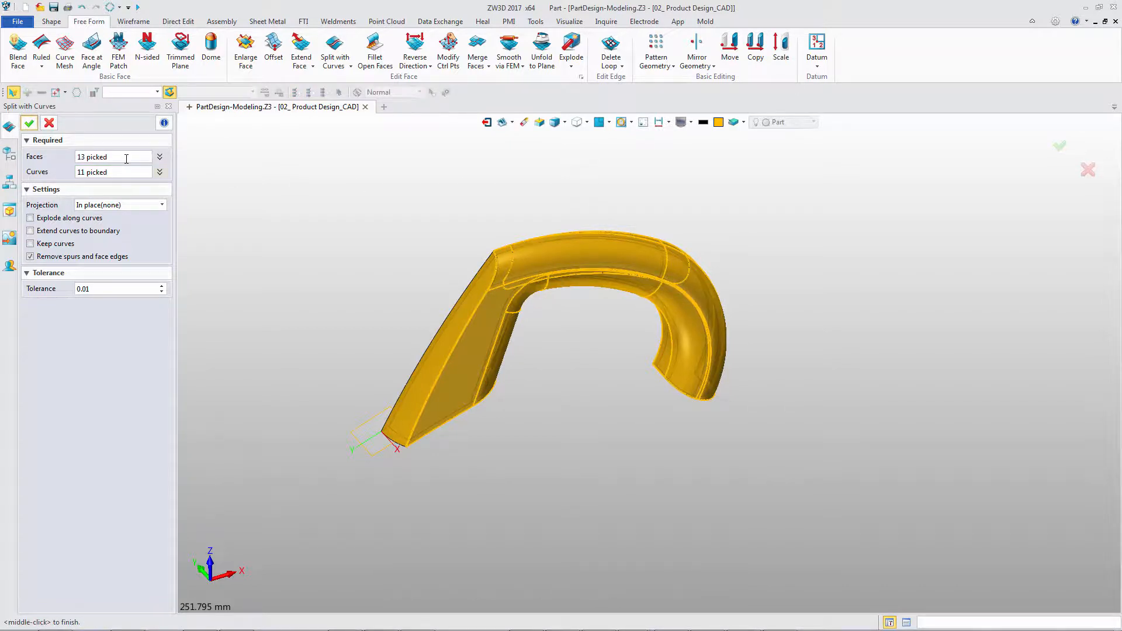
Step: Split 13 top faces with the curves and offset the seven grip faces inward by -1.5
click(29, 123)
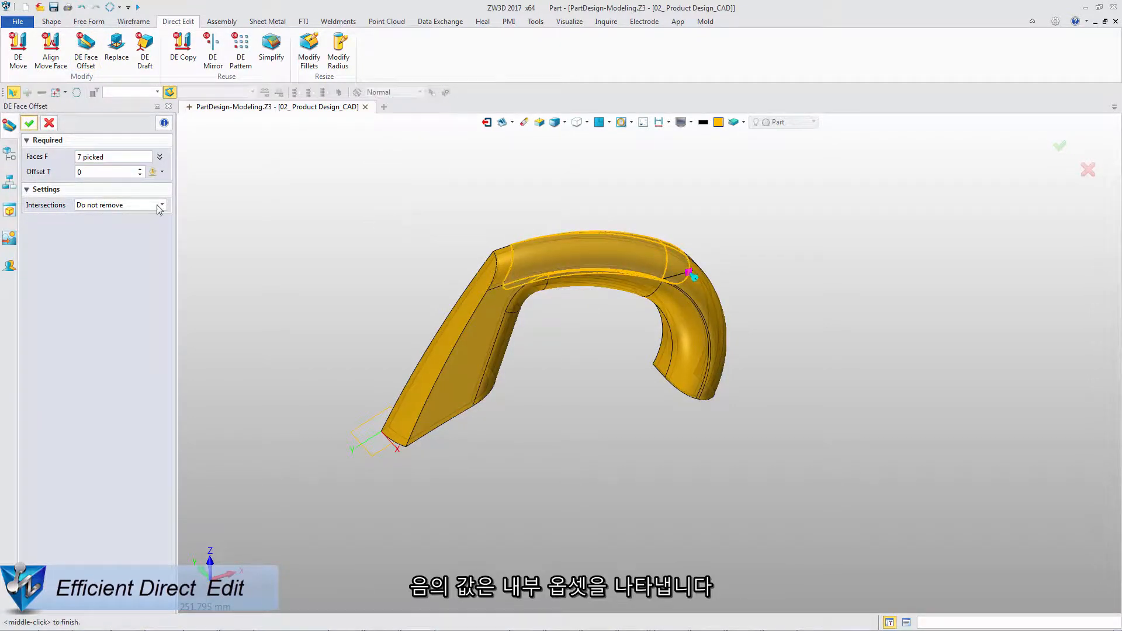
text(-1.5)
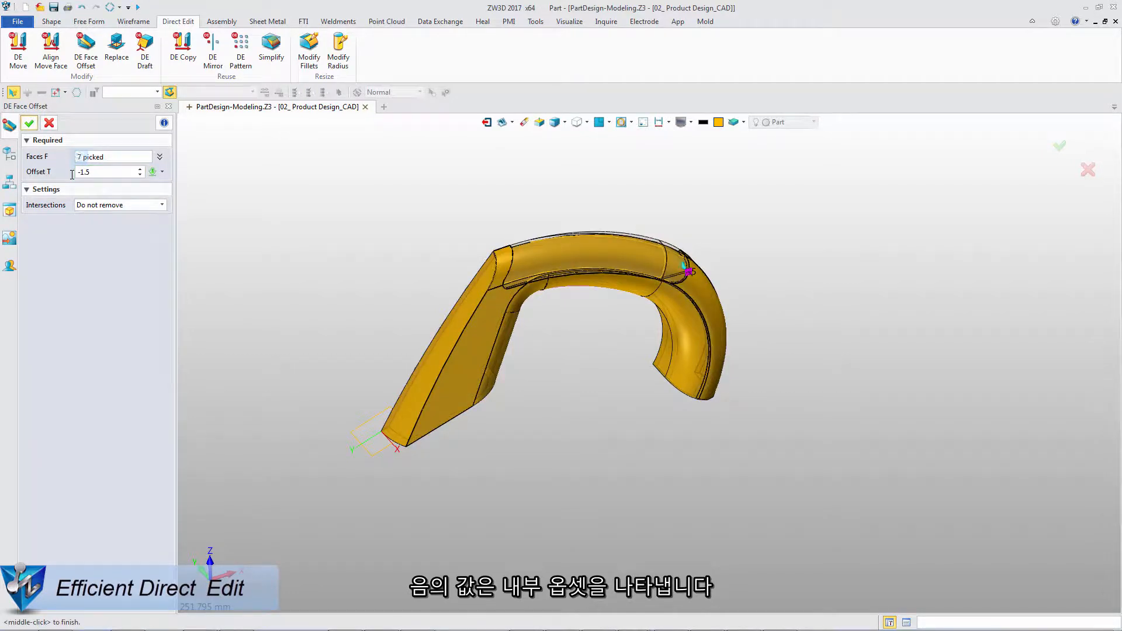
click(29, 123)
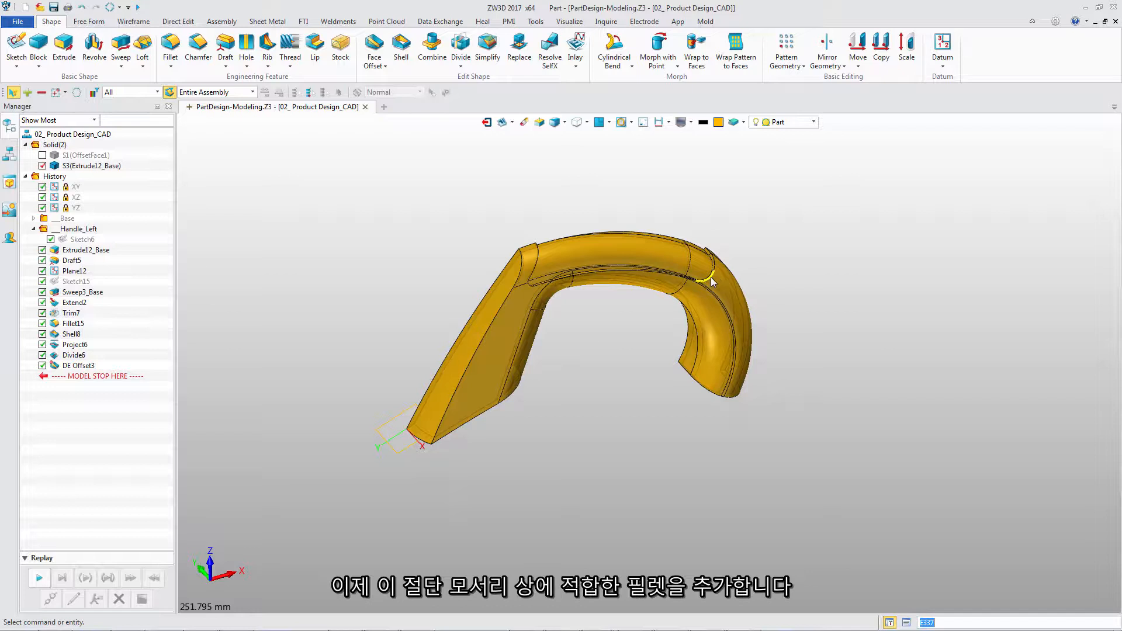
Step: Fillet the 12 split grip-band edges at radius 0.5
click(169, 47)
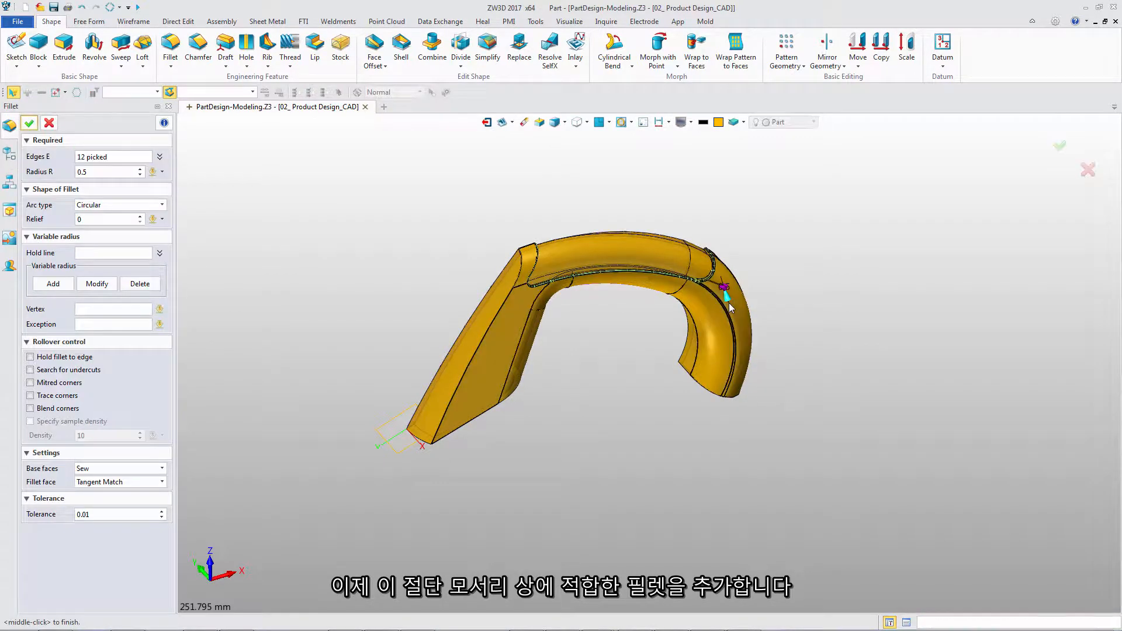
click(29, 122)
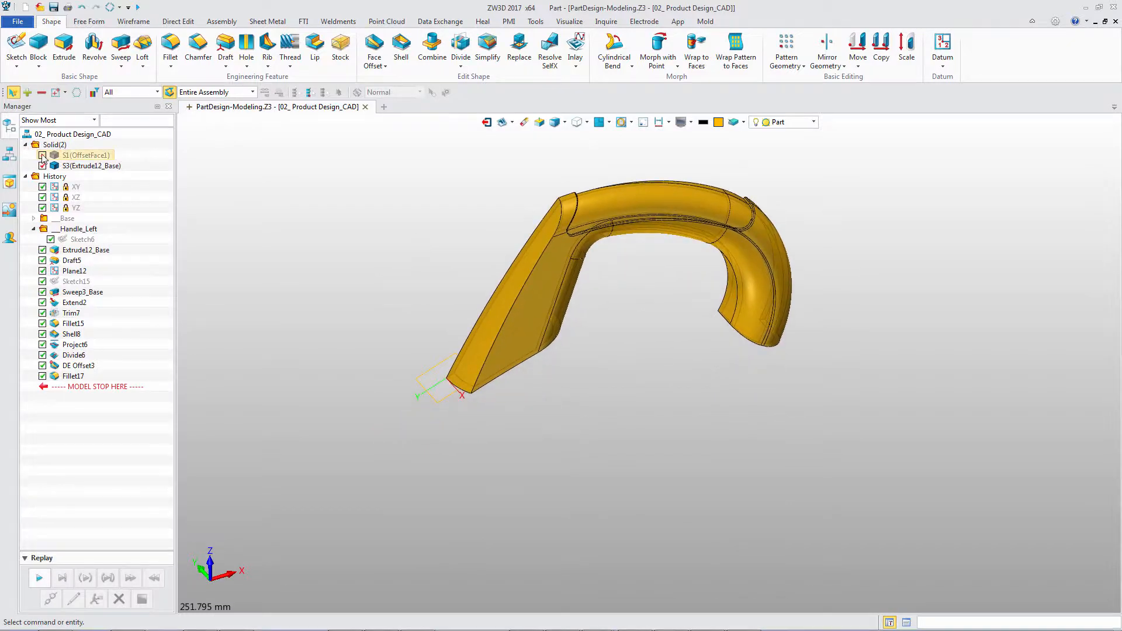
click(827, 46)
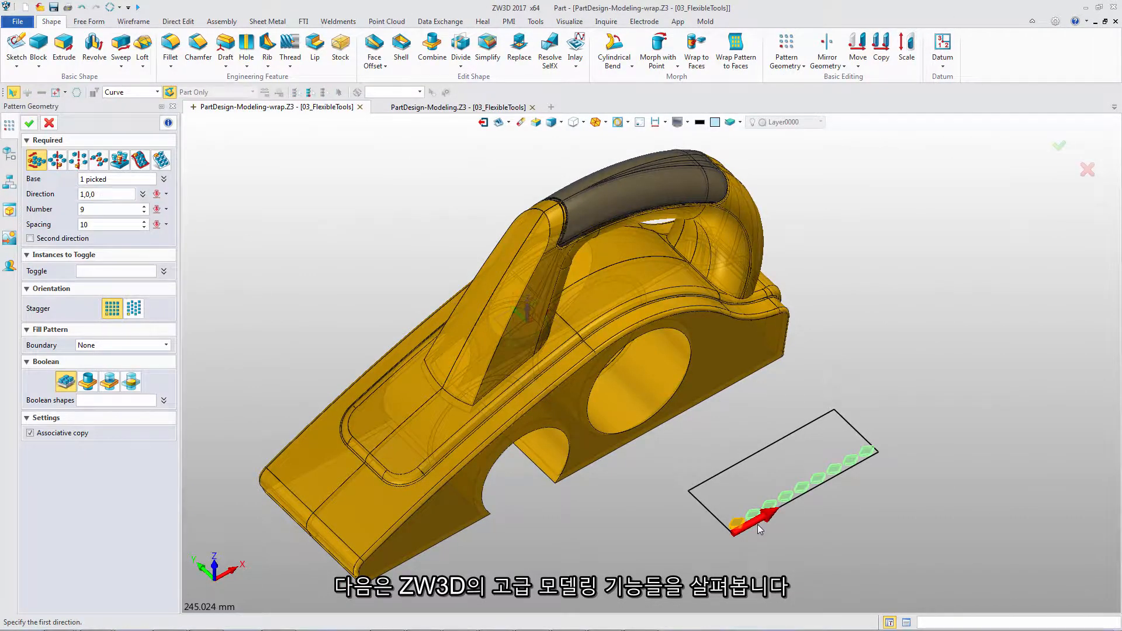
Step: Set the pattern's second-direction count to 5 with spacing 7 for a 9-by-5 hexagonal tile pattern
click(30, 239)
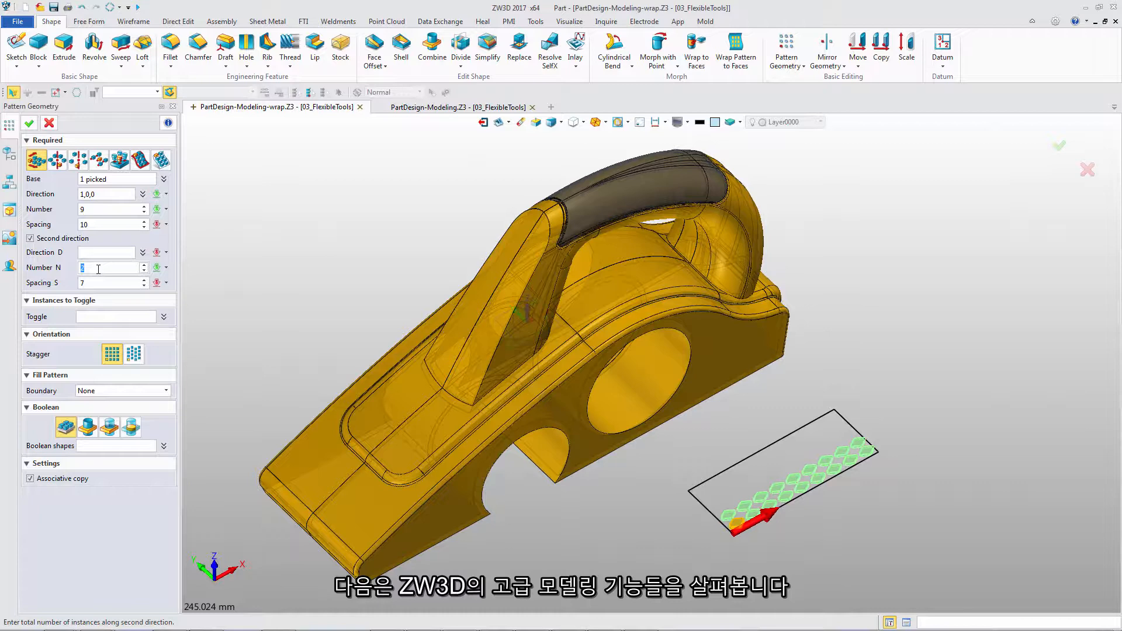
text(5)
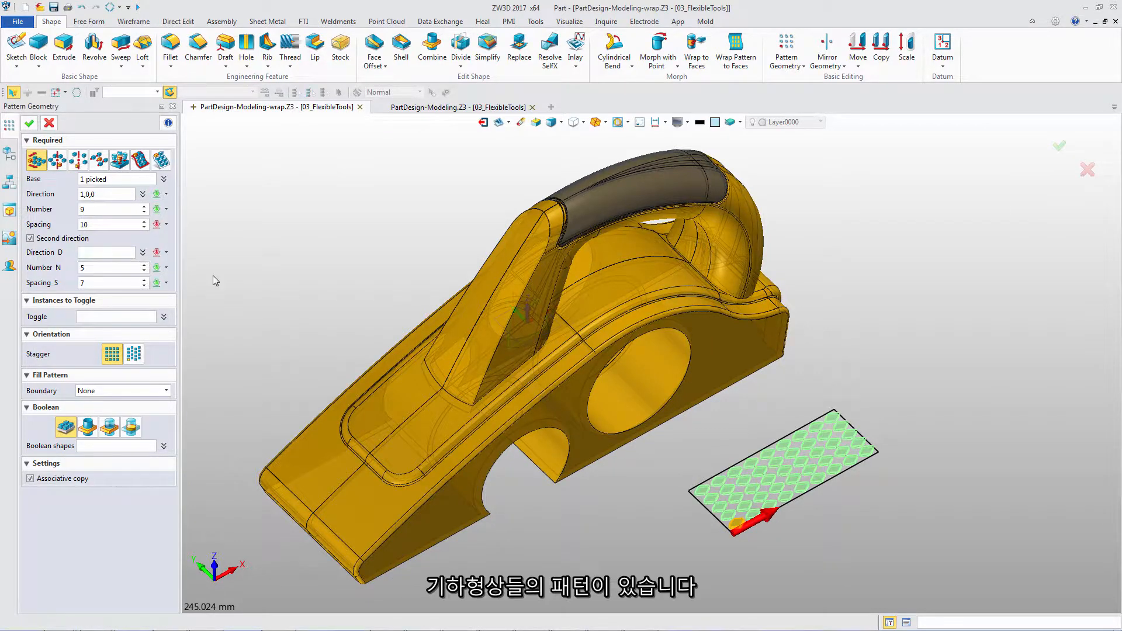
click(30, 123)
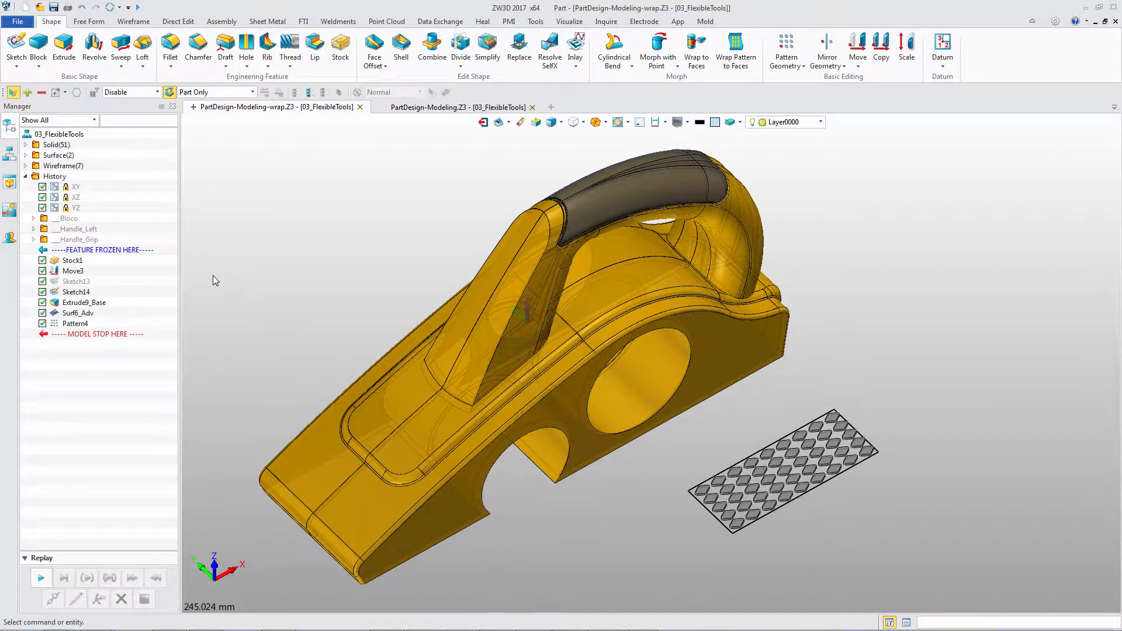
click(694, 50)
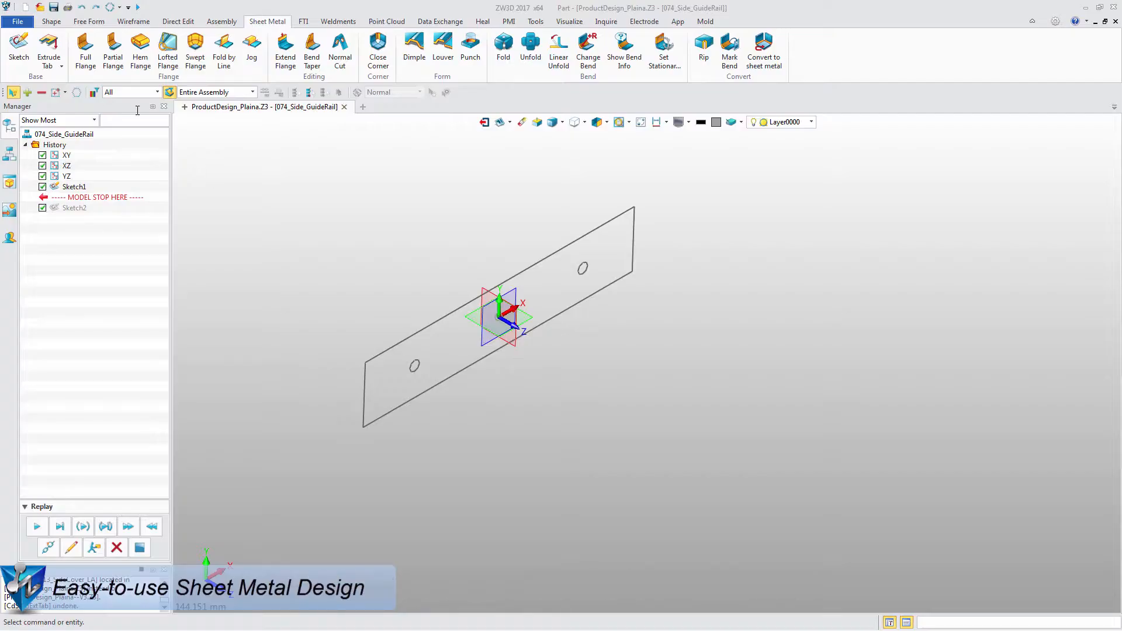
Step: Create the guide rail base tab from the rectangular Sketch1
click(48, 52)
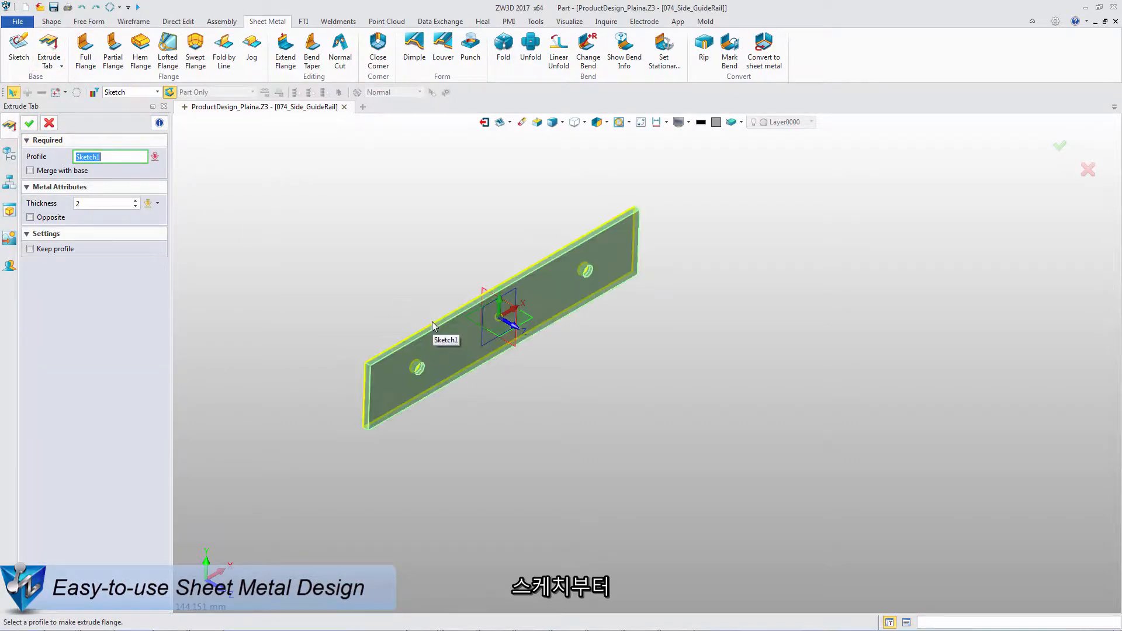
click(29, 122)
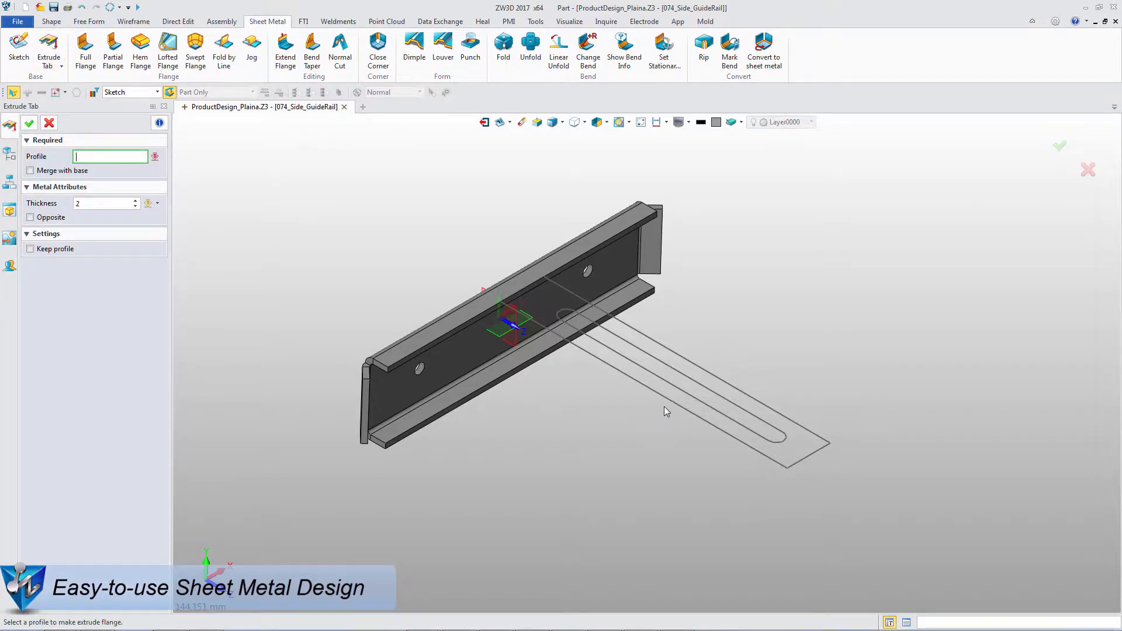
Step: Add the slotted arm tab from Sketch2 merged with the base, with a flange along the arm
click(680, 415)
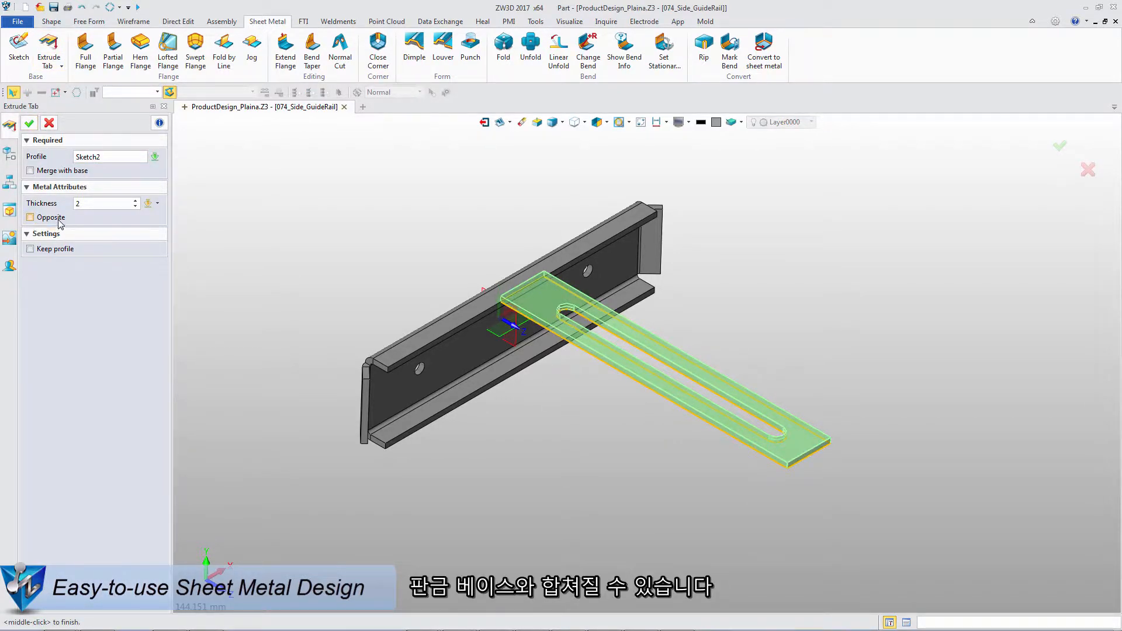
click(31, 218)
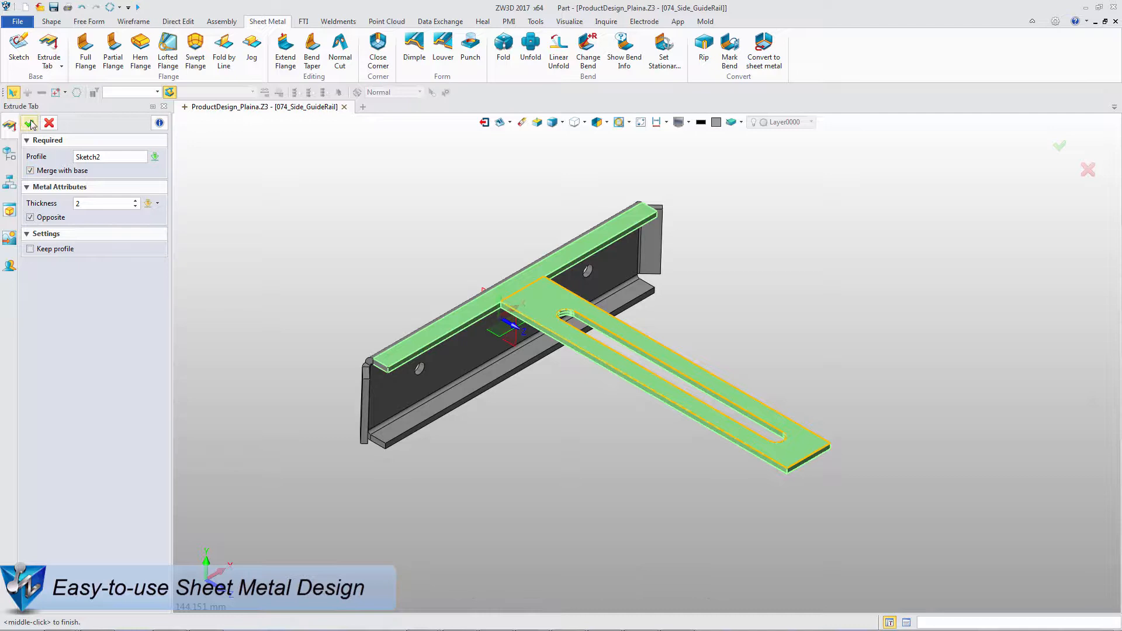
click(31, 123)
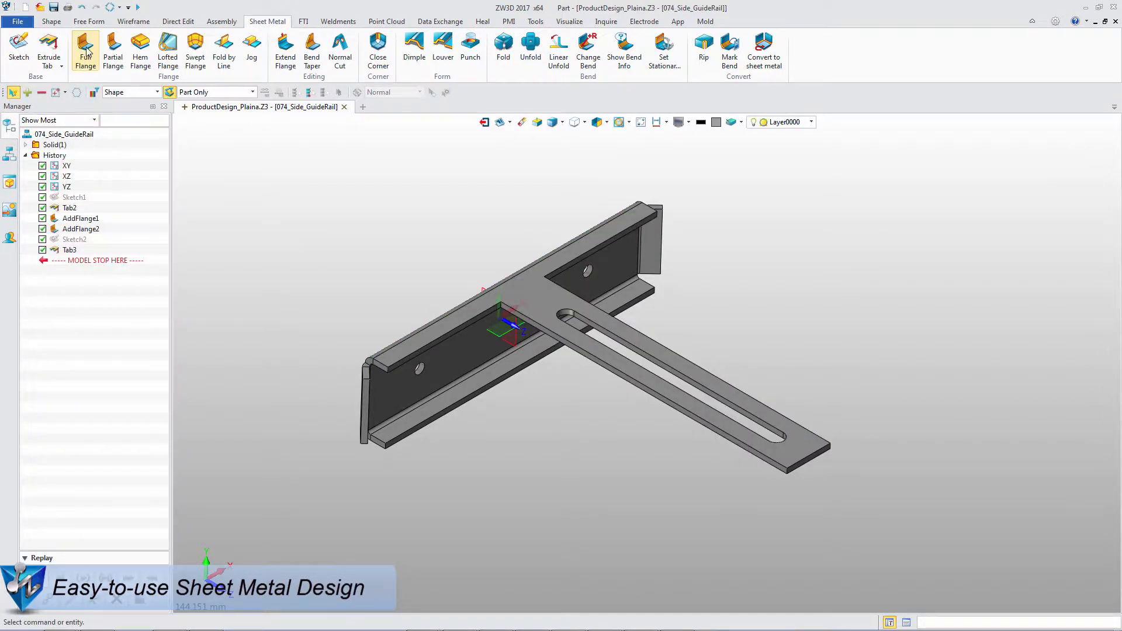
click(85, 50)
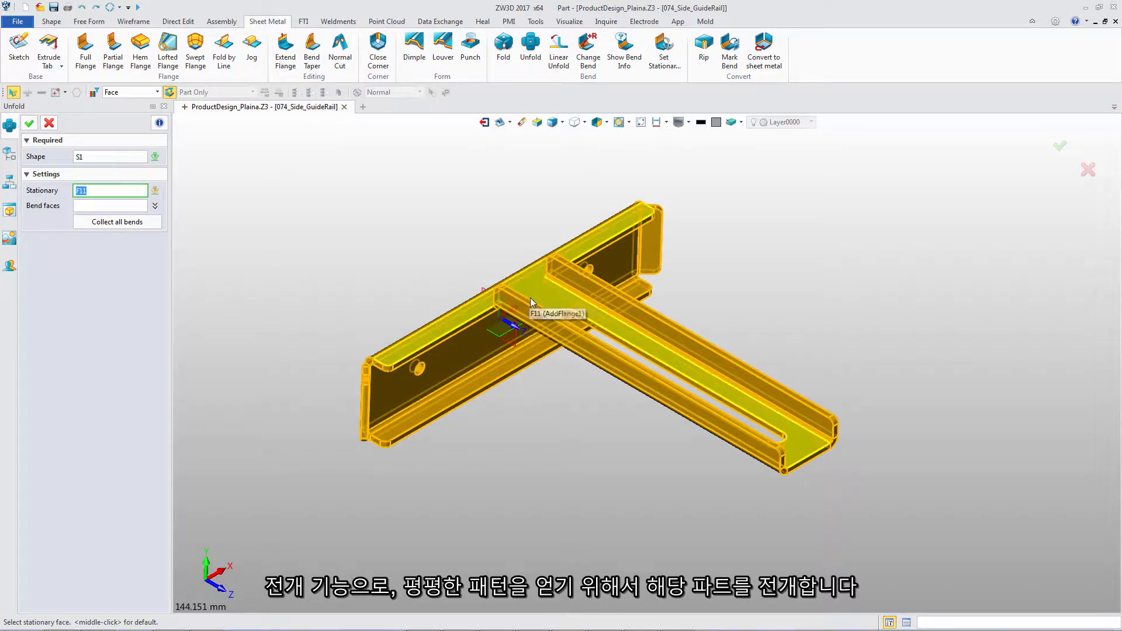
Step: Unfold the guide rail about its stationary face into a flat pattern, then fold it back
click(30, 122)
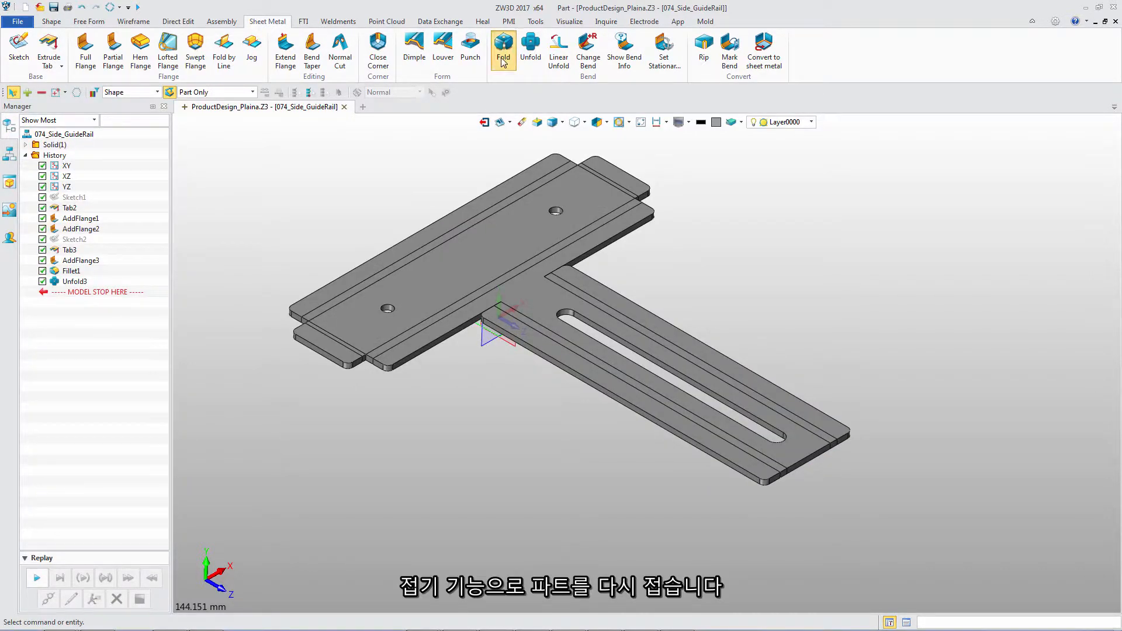
click(503, 50)
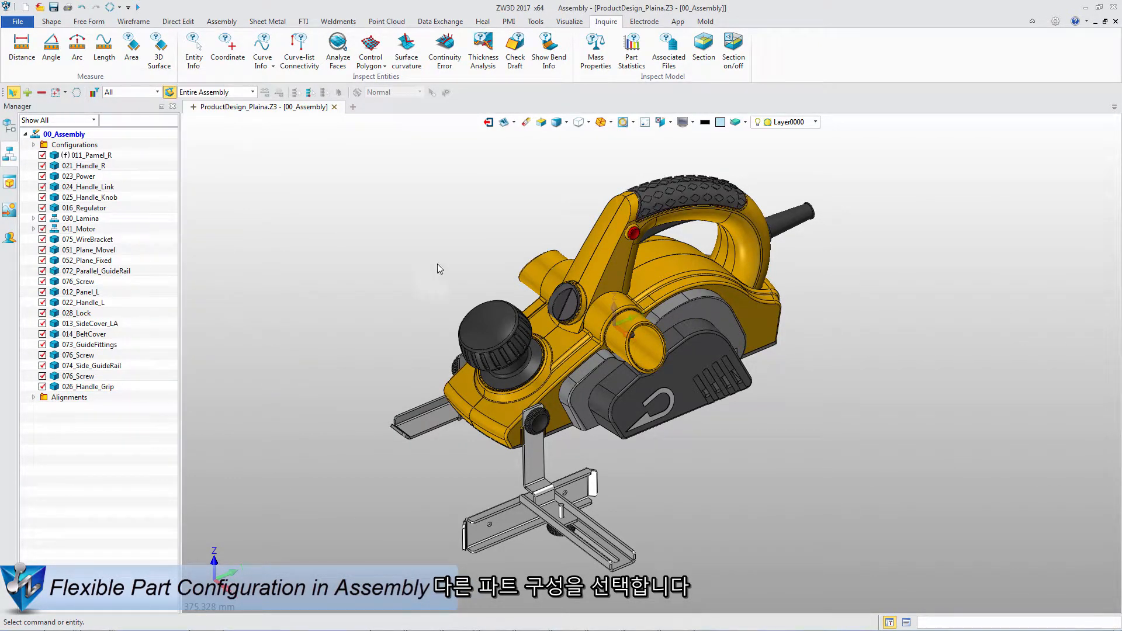
Step: Cut the planer assembly with a dynamic section plane dragged through the motor housing
click(733, 50)
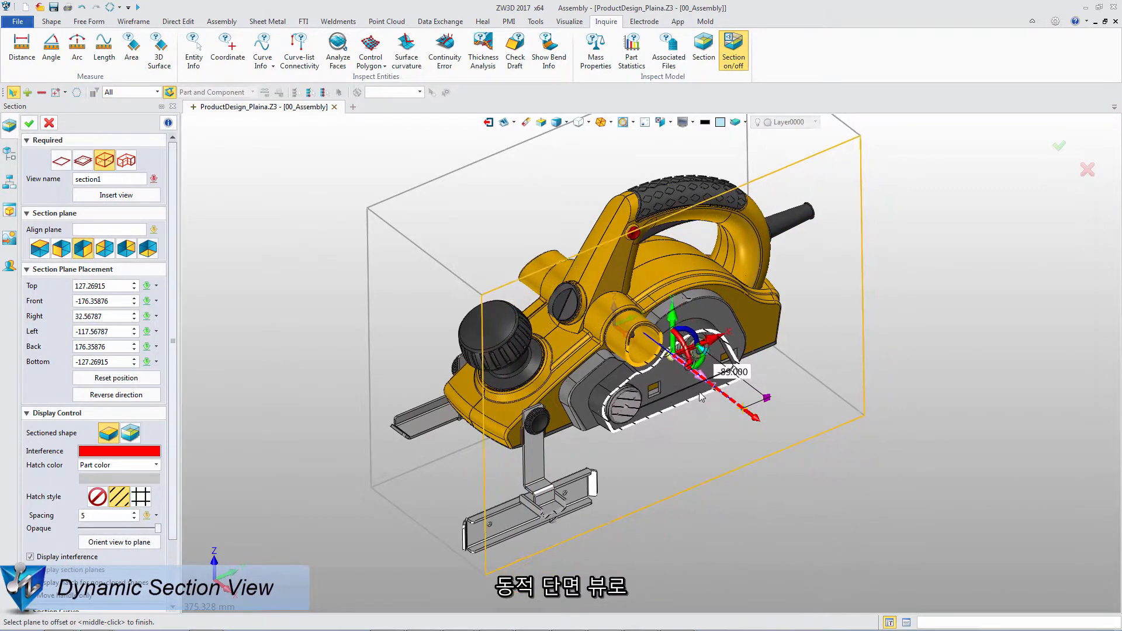
drag(701, 397, 673, 365)
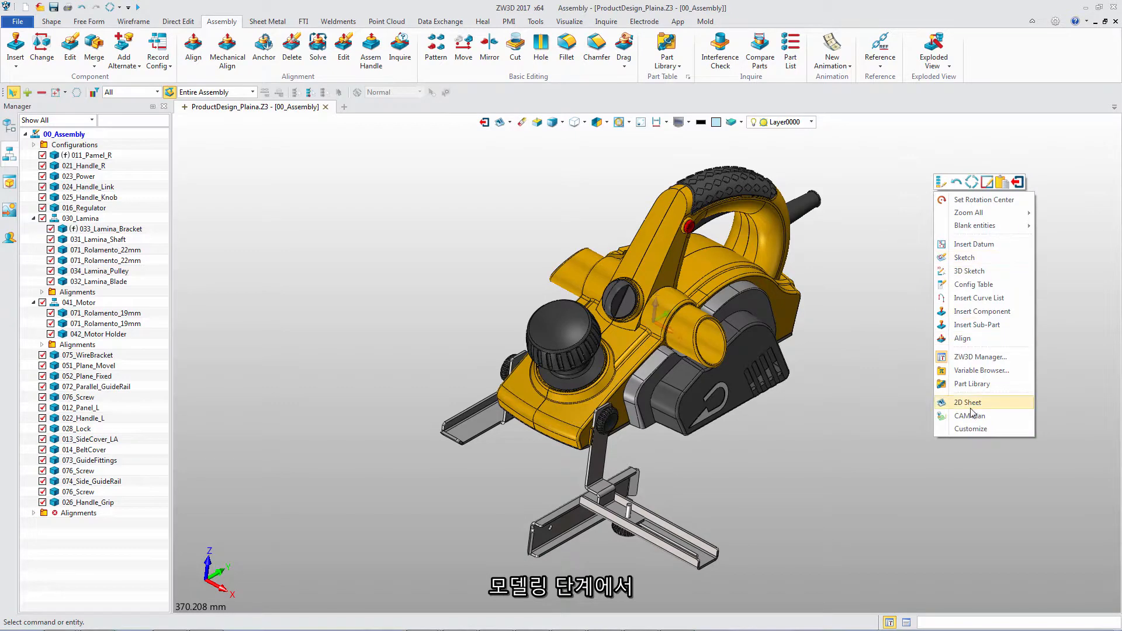
Step: Create a 2D sheet with an isometric Standard view of the planer at 4:5 scale
click(969, 401)
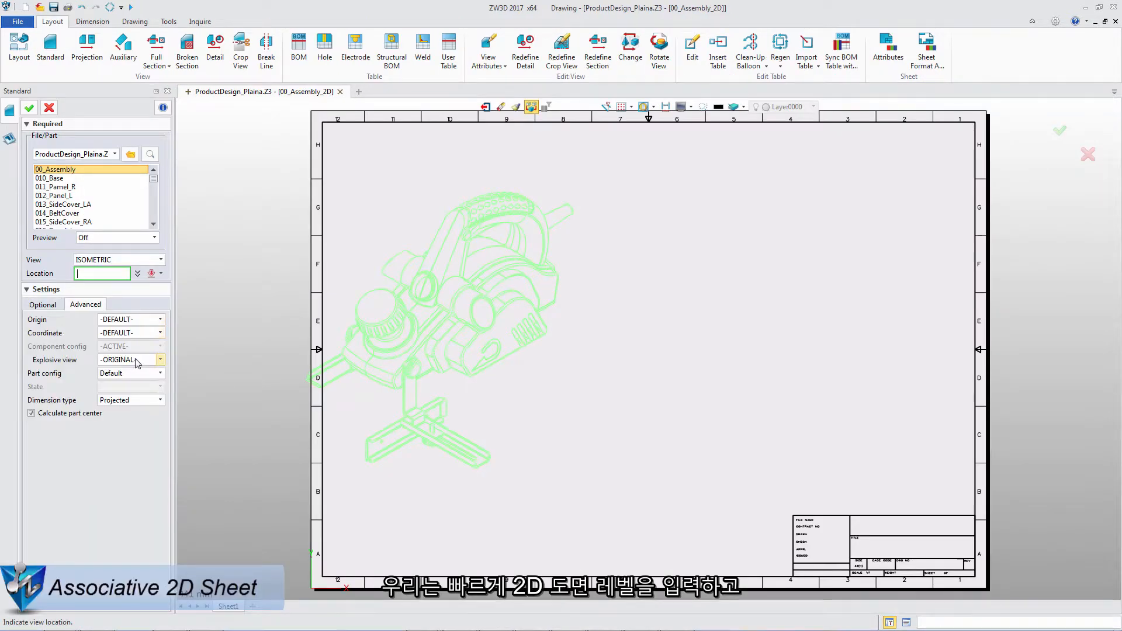
click(43, 304)
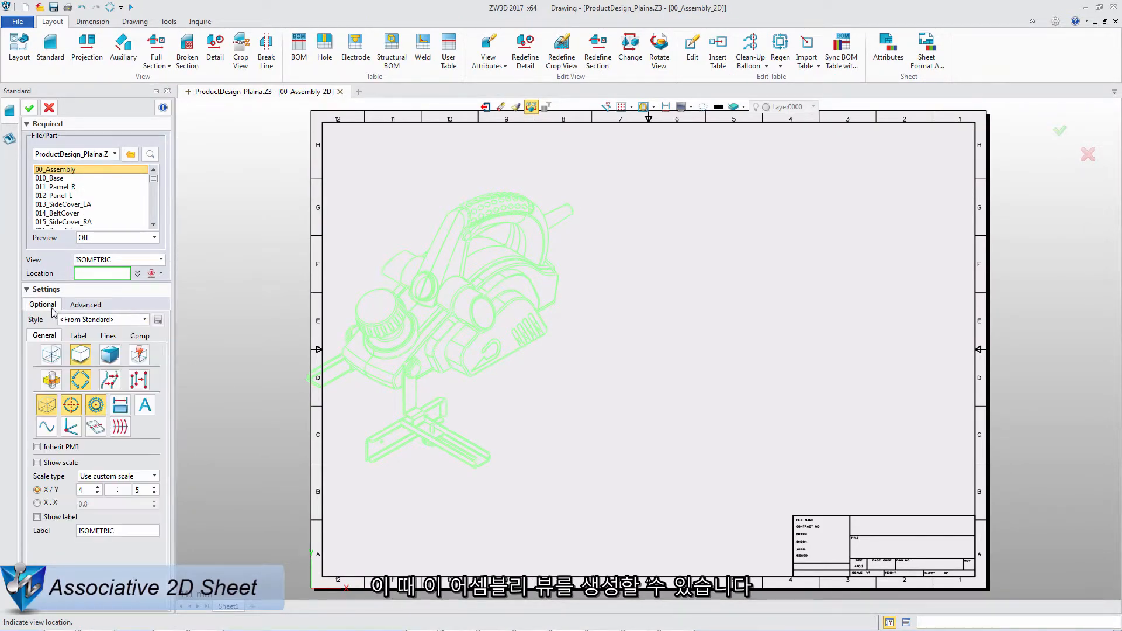
click(572, 246)
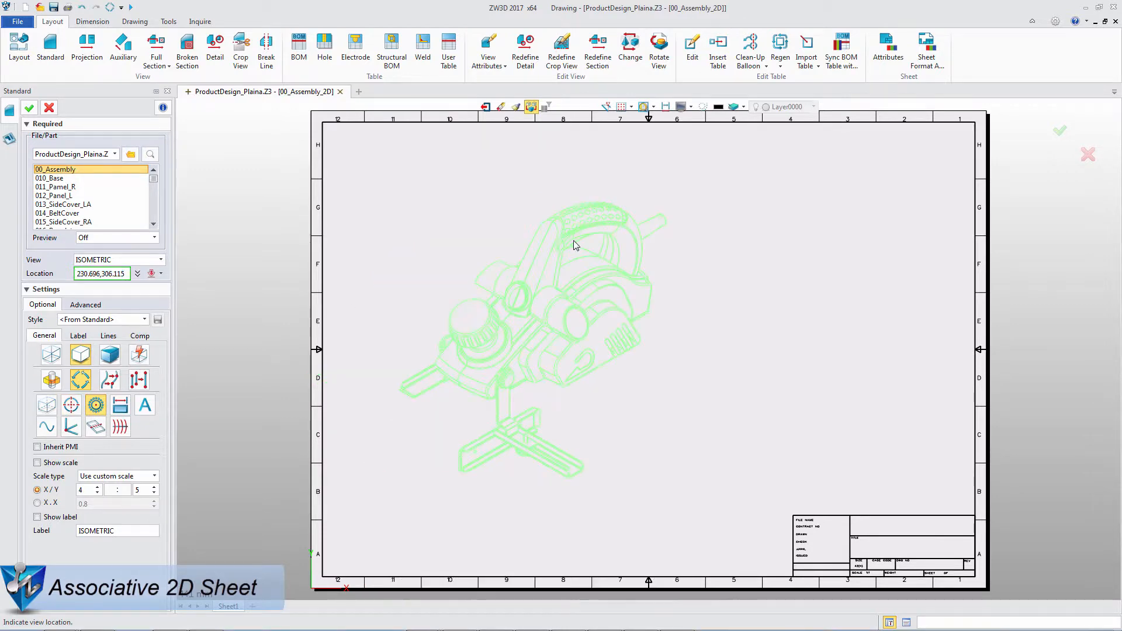
click(298, 50)
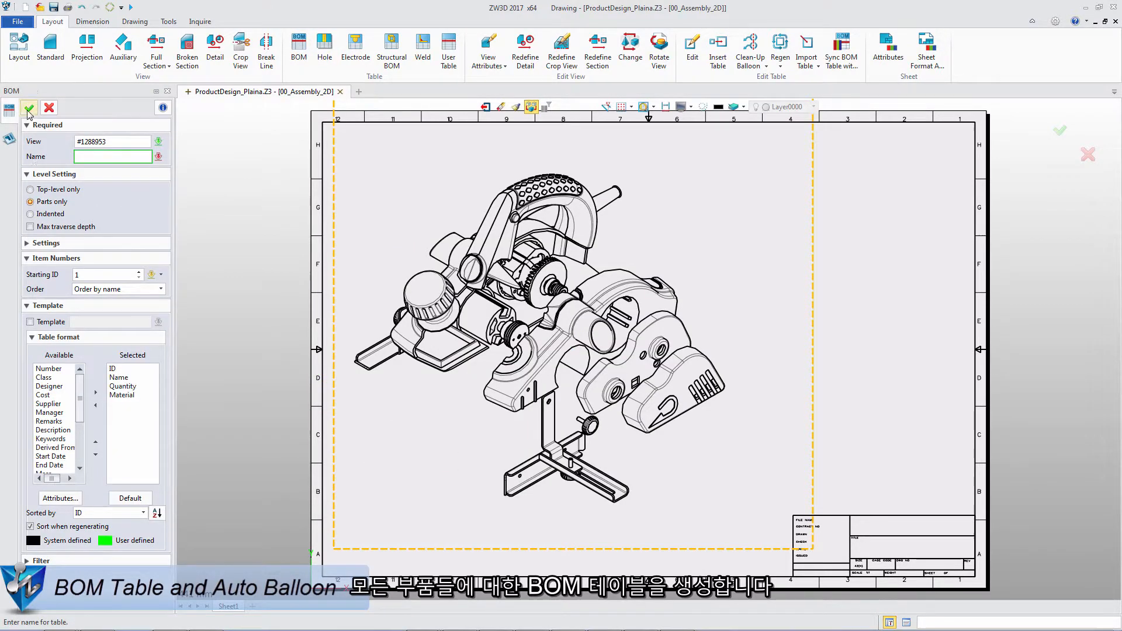
Step: Insert the bill of materials table at the sheet's top right
click(29, 107)
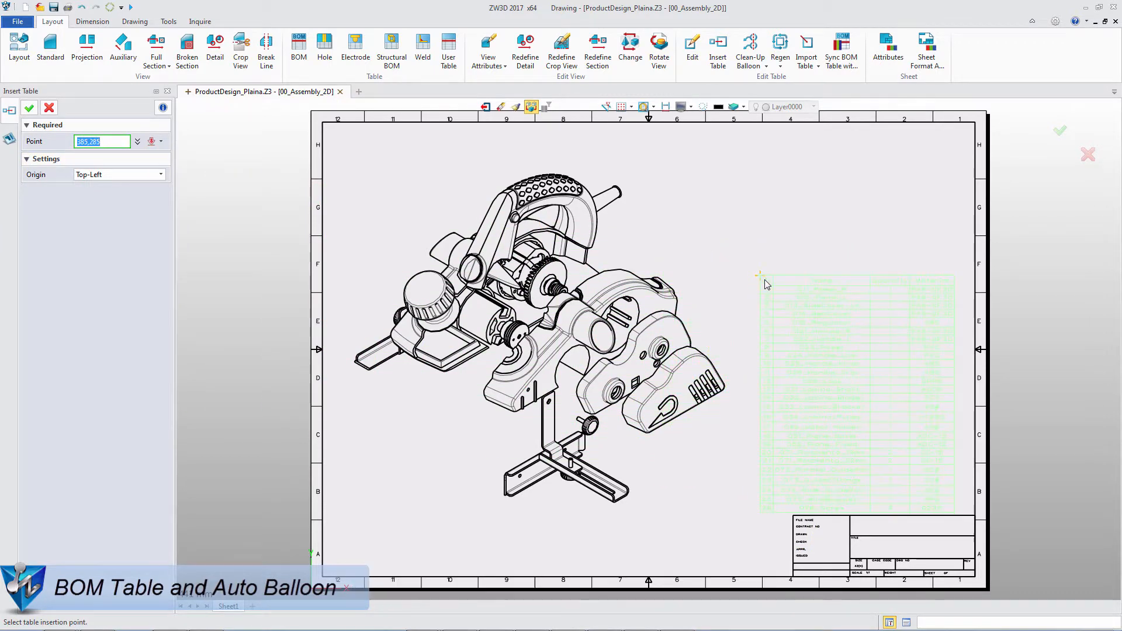
click(761, 275)
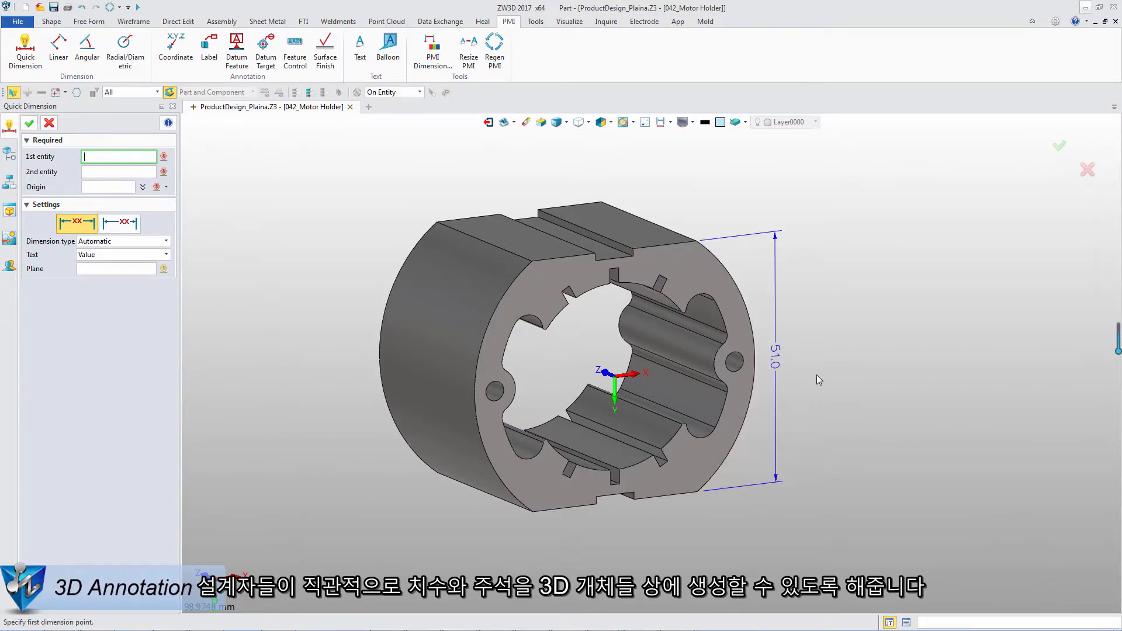
Step: Dimension the motor holder in 3D with Quick, Linear and Angular PMI across the slot
click(608, 374)
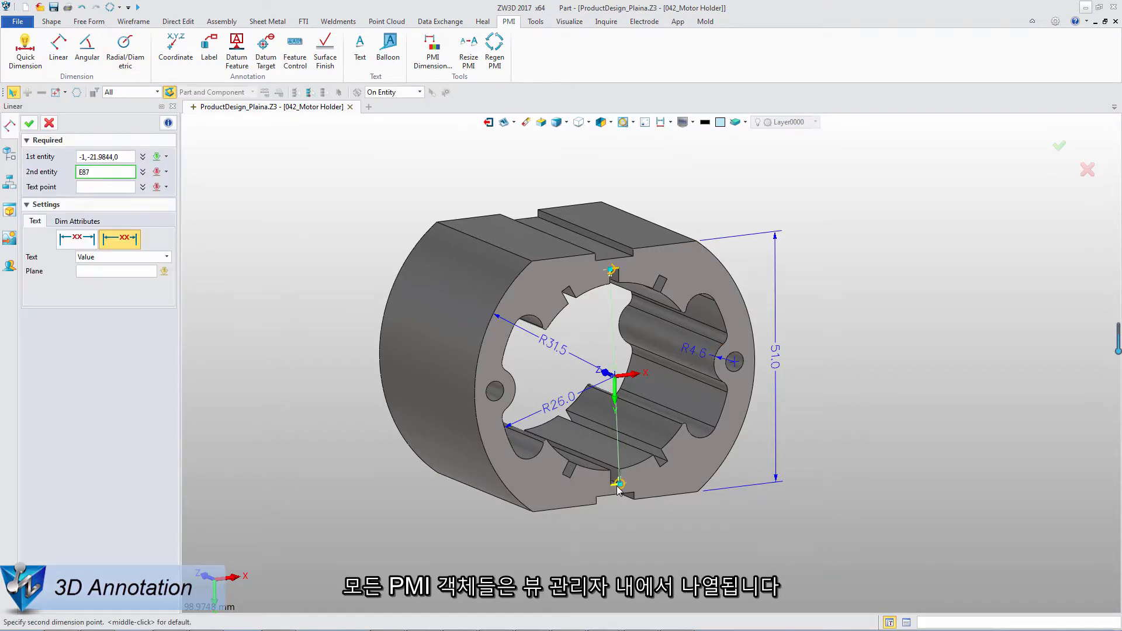
click(612, 269)
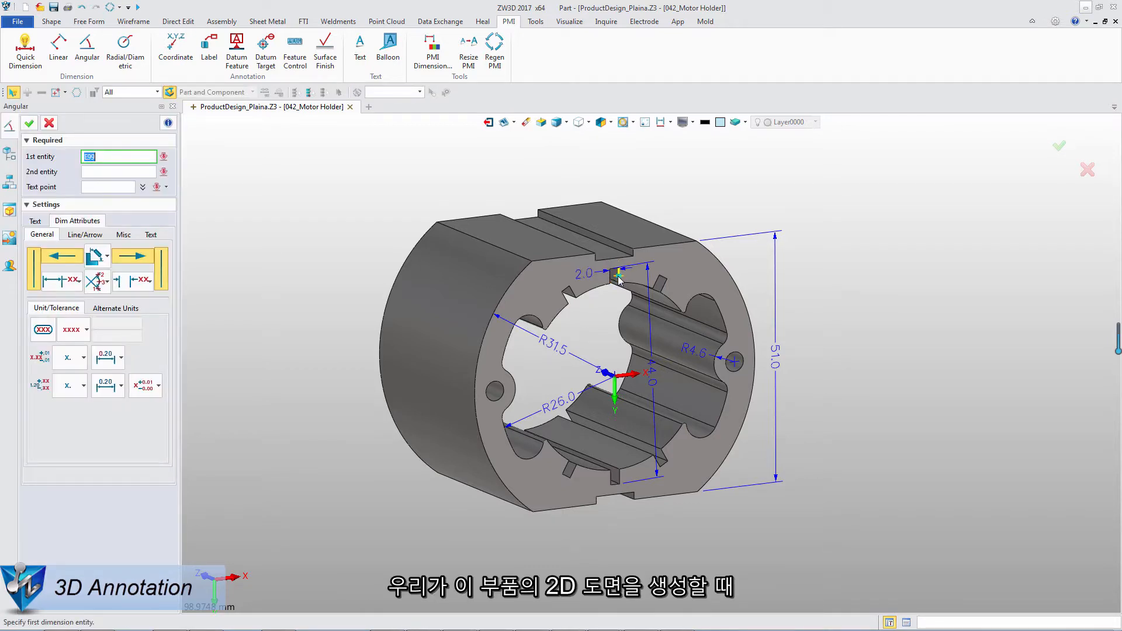
click(516, 122)
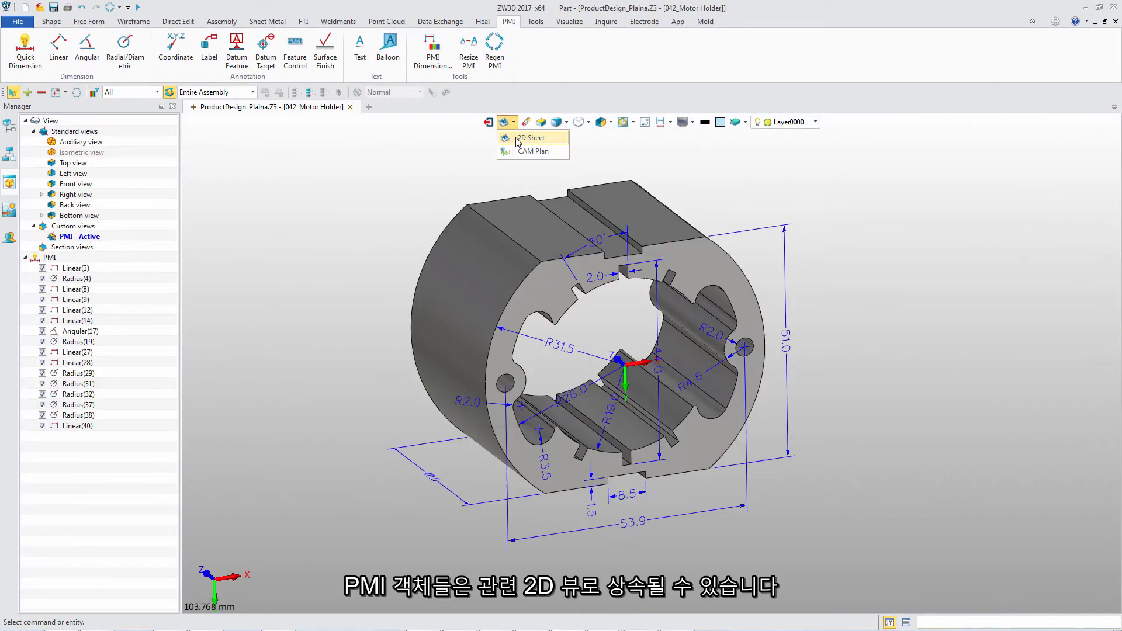
Step: Start a 2D Sheet on the A3_H(ANSI) template to place the BOTTOM view with Inherit PMI
click(531, 138)
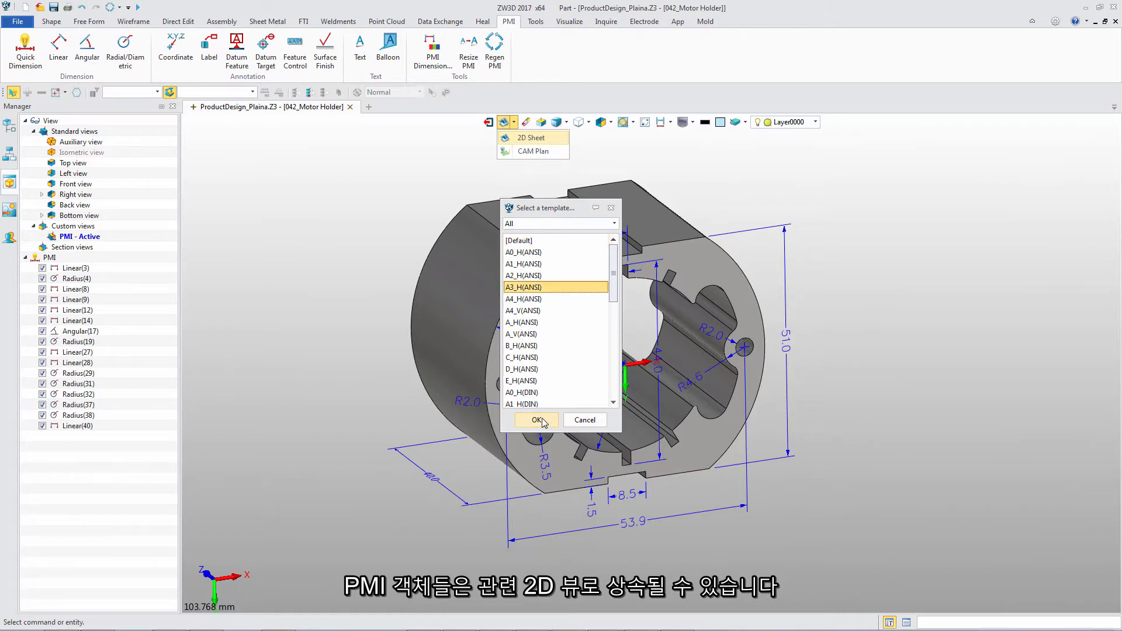
click(537, 419)
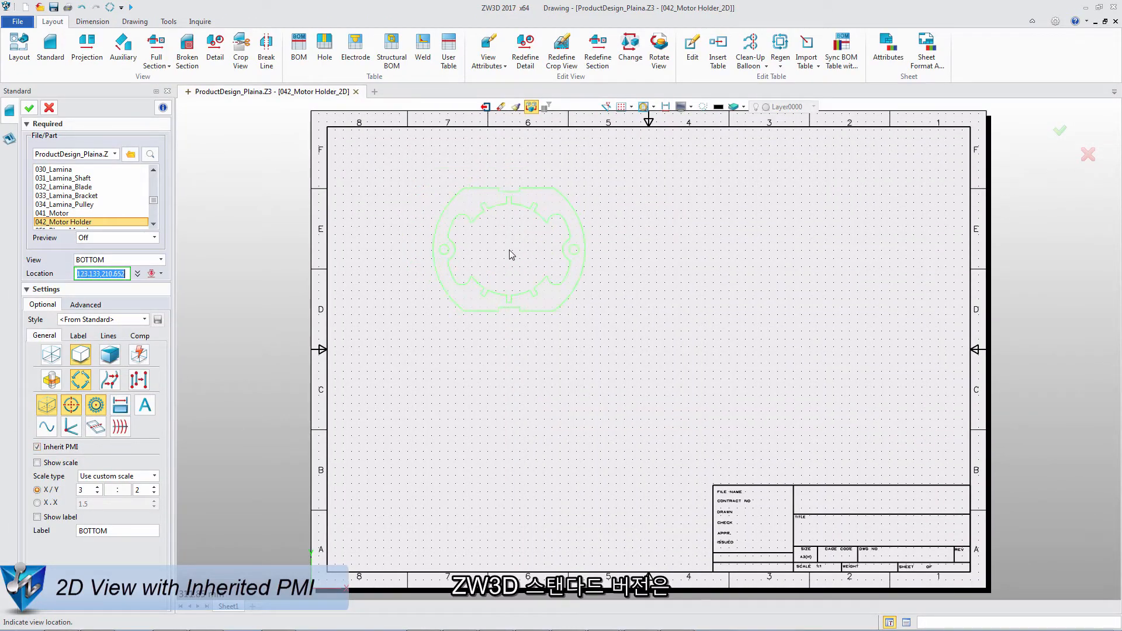